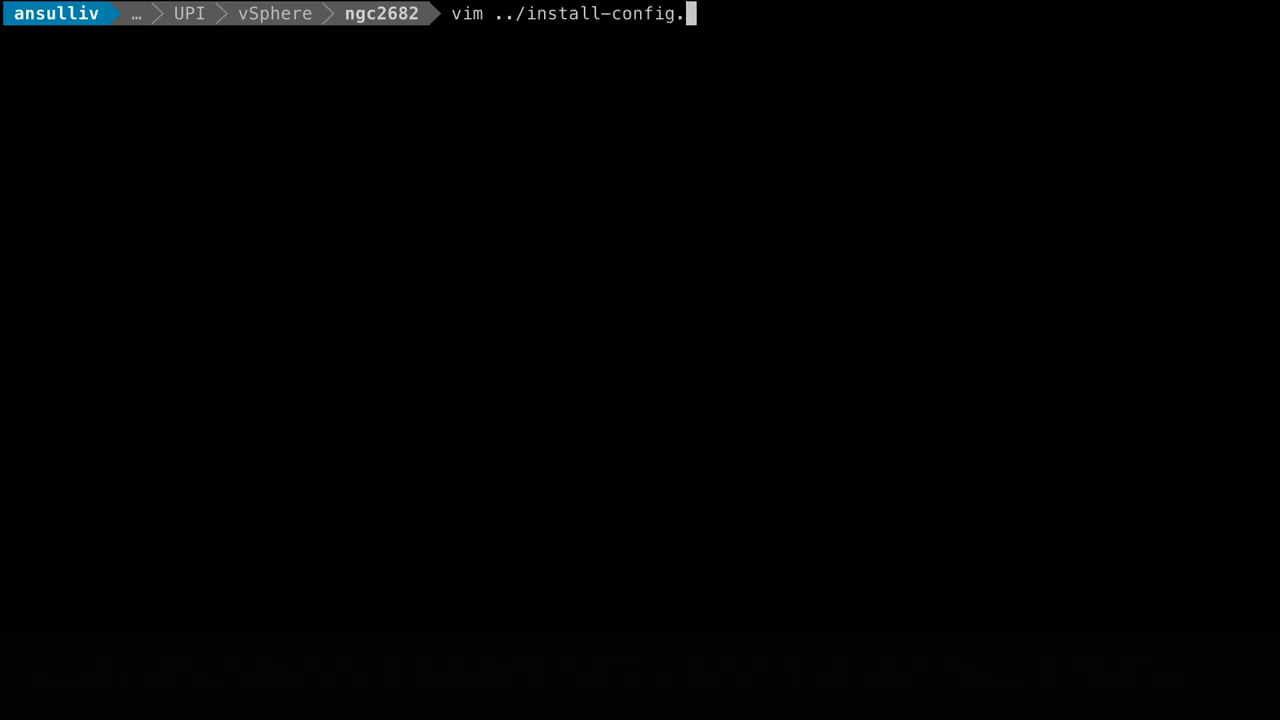
# - Run openshift-install create ignition-configs and list the generated bootstrap, master and worker .ign files
pyautogui.write('yaml.example')
pyautogui.press('Return')
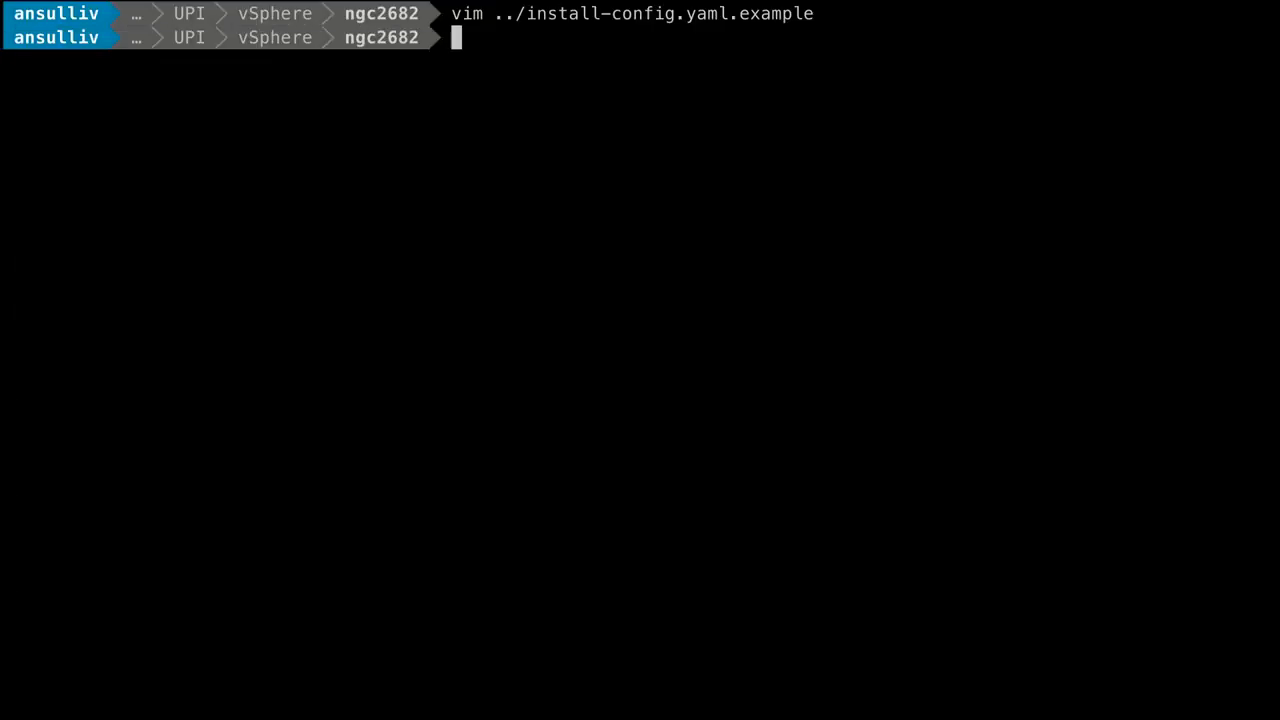
pyautogui.write('open')
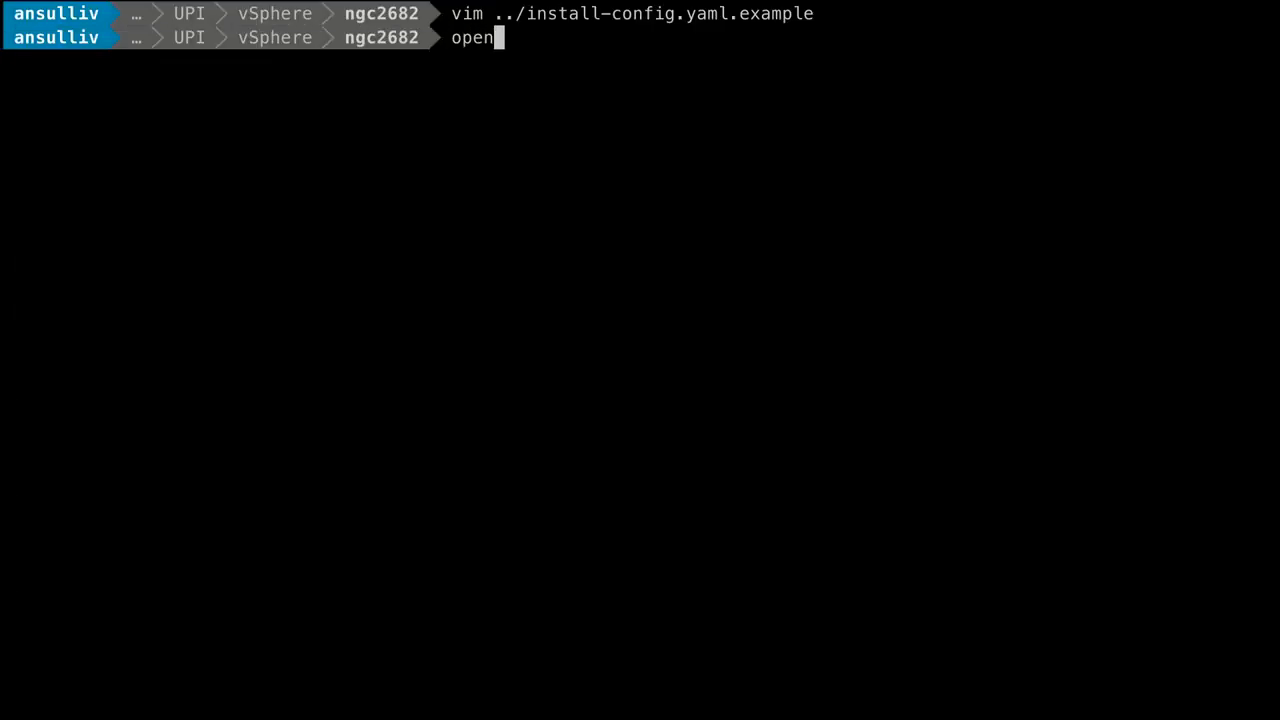
pyautogui.write('shift-install')
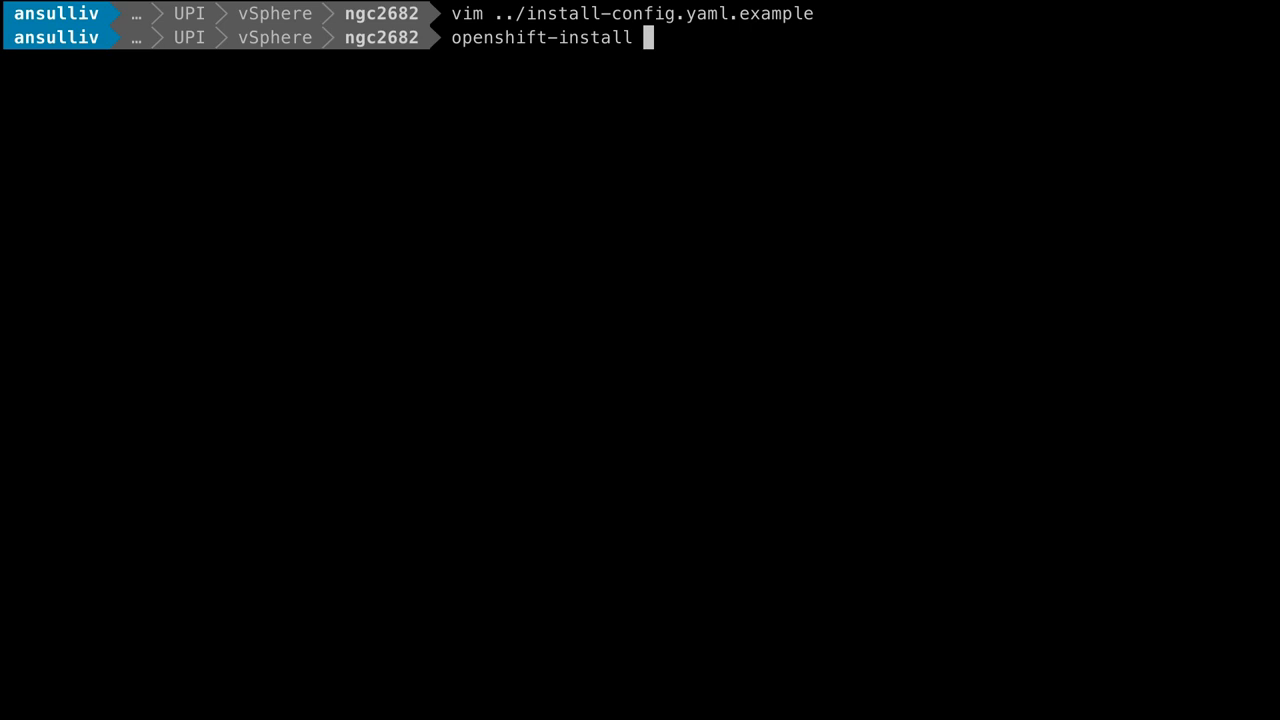
pyautogui.write('create ignit')
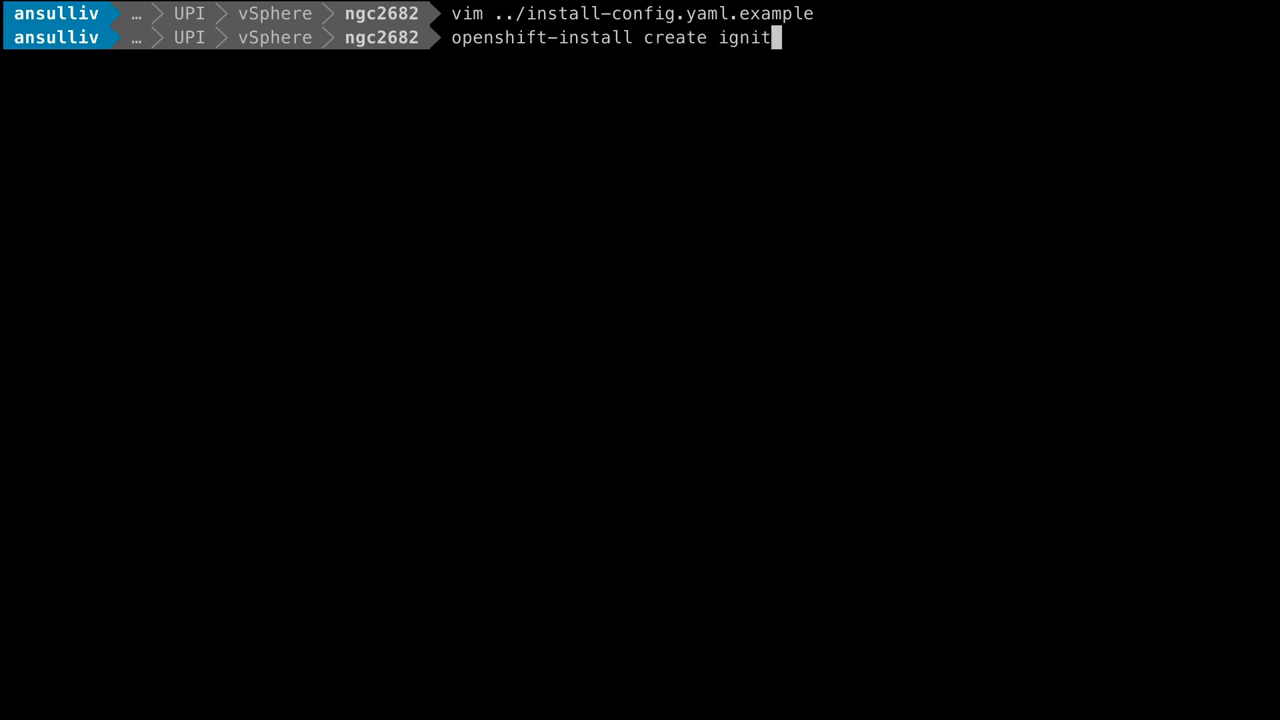
pyautogui.write('ion-configs')
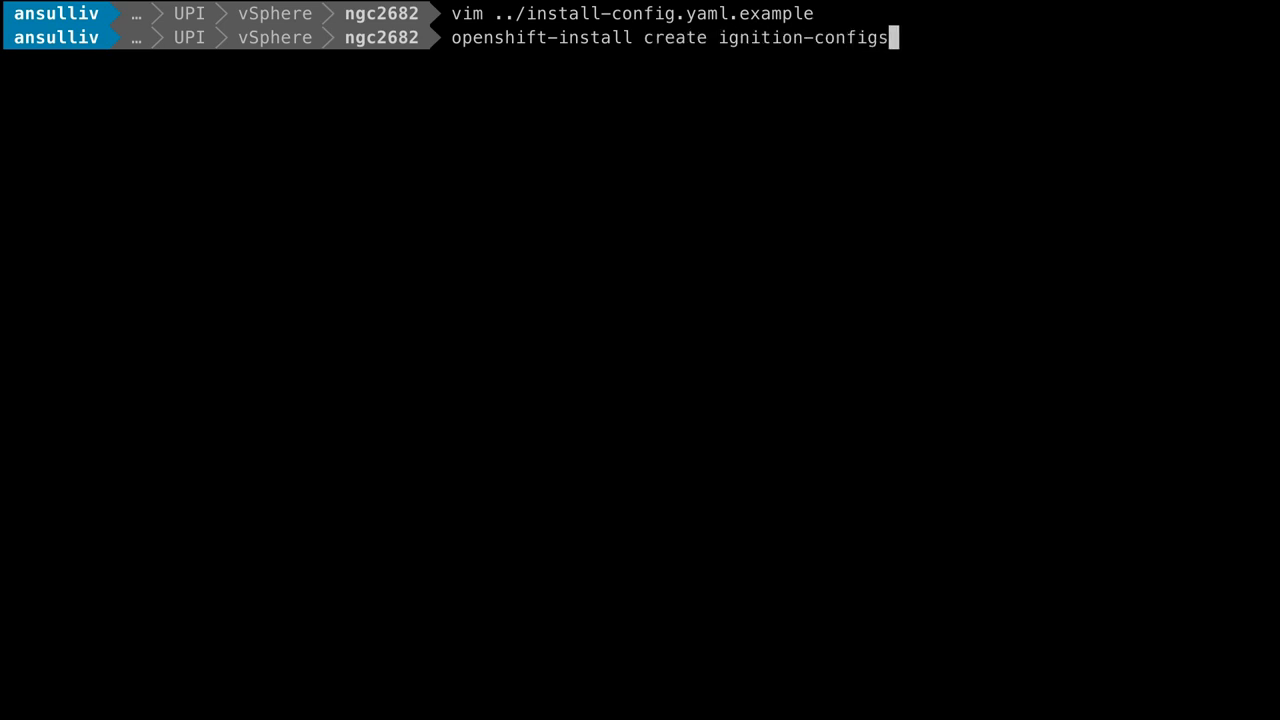
pyautogui.press('Return')
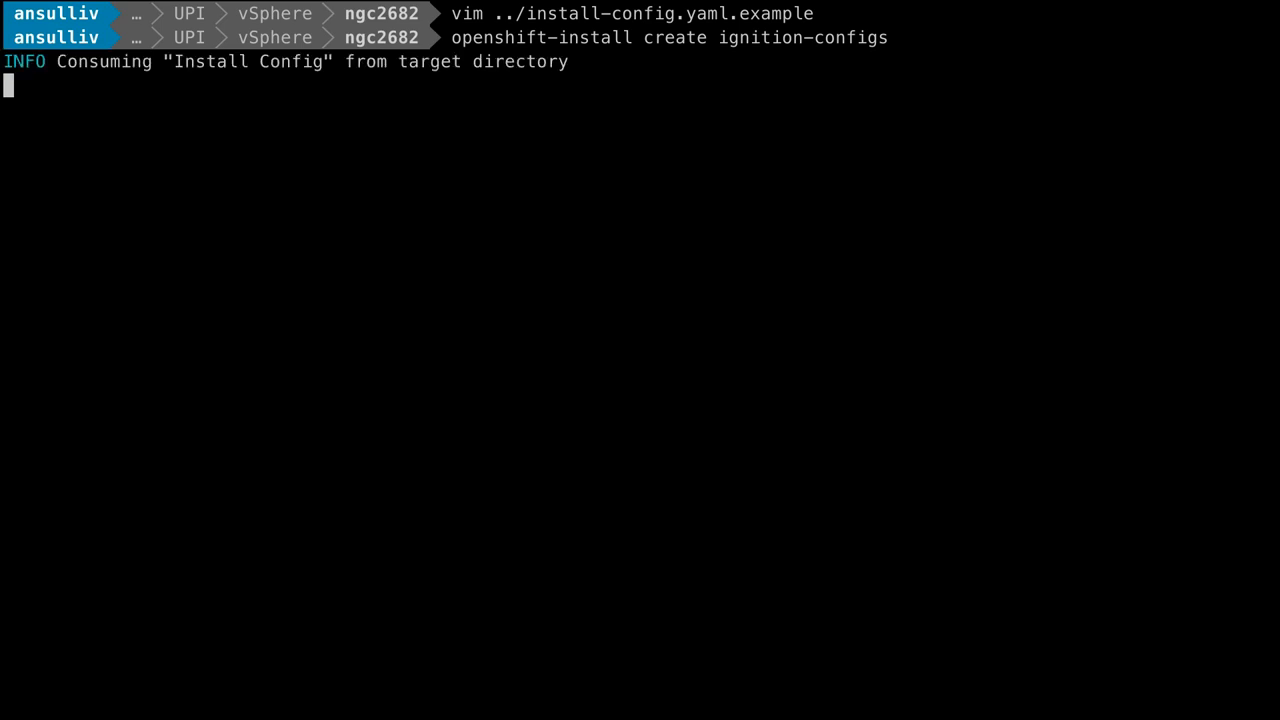
pyautogui.press('Return')
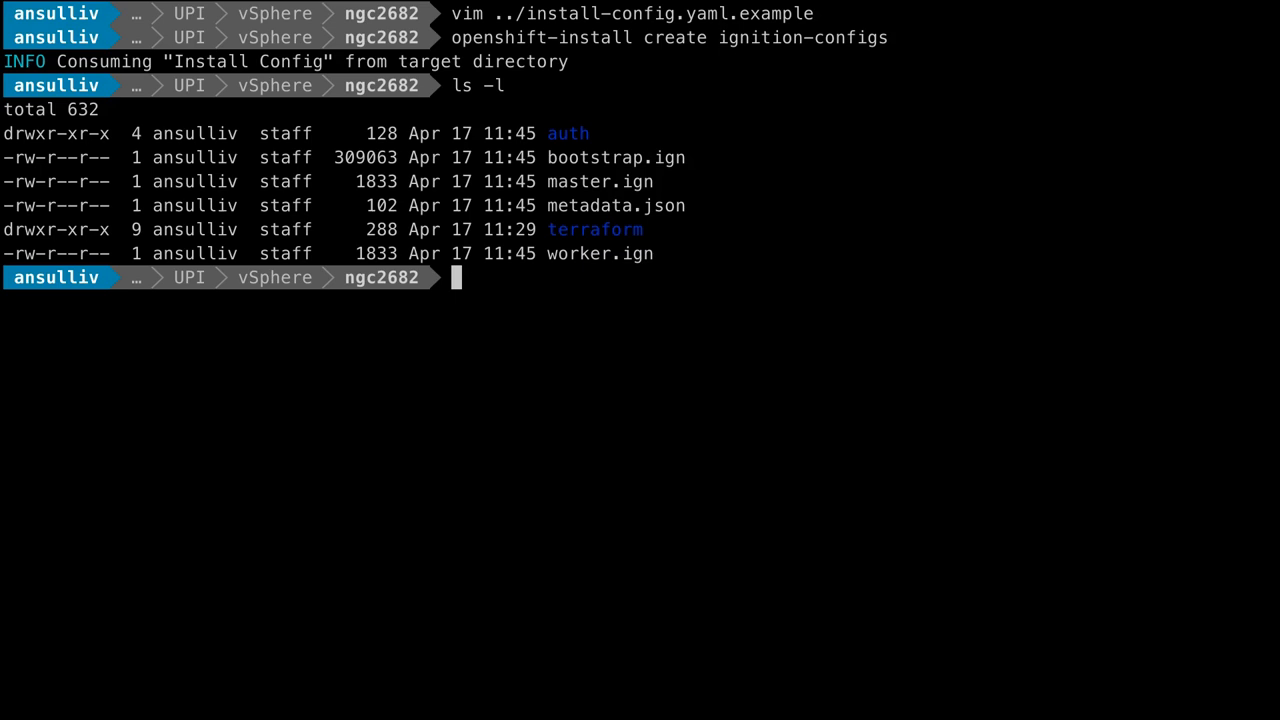
# - Move into the terraform directory and view terraform.tfvars in vim
pyautogui.write('cd terraform')
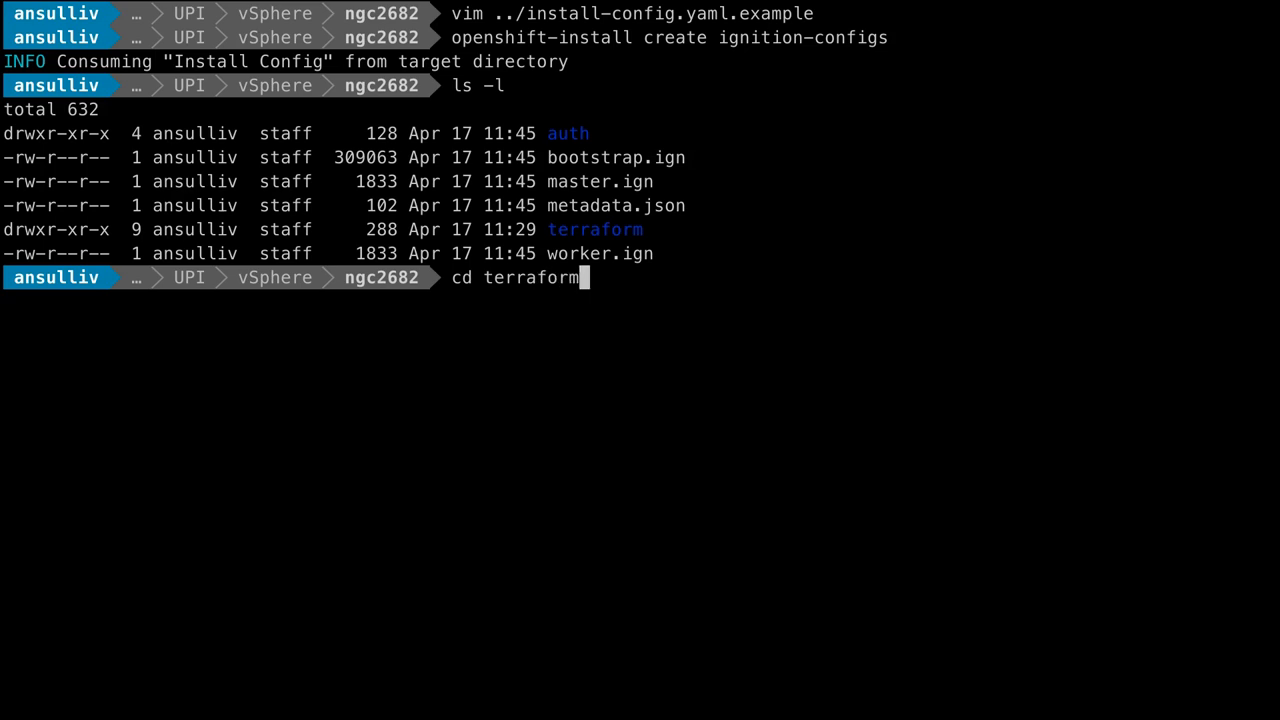
pyautogui.press('Return')
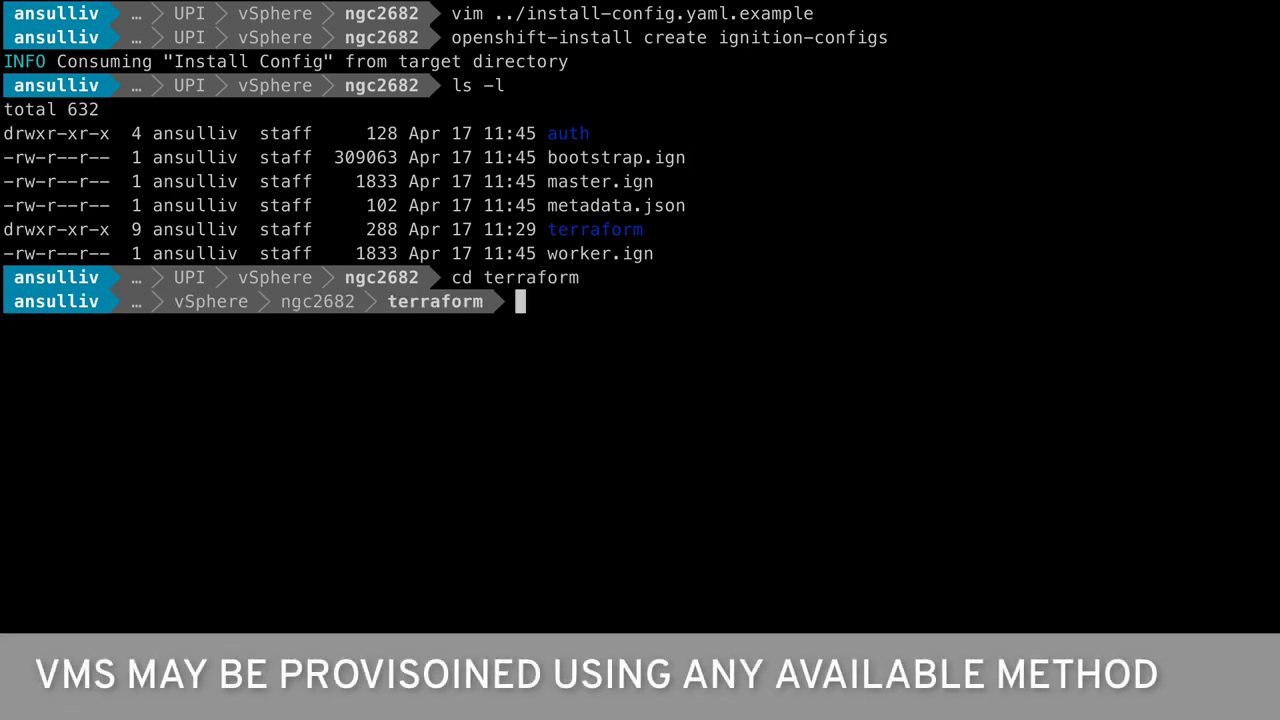
pyautogui.write('vim')
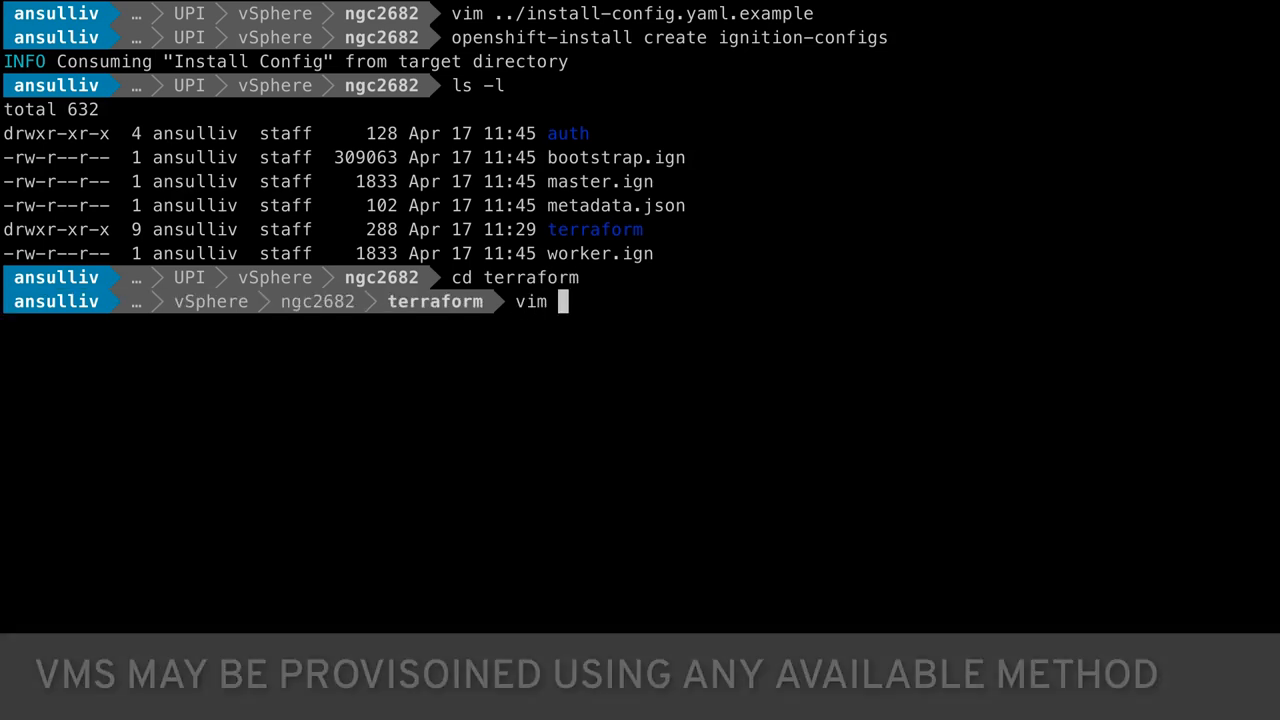
pyautogui.write('terraform.tfvars')
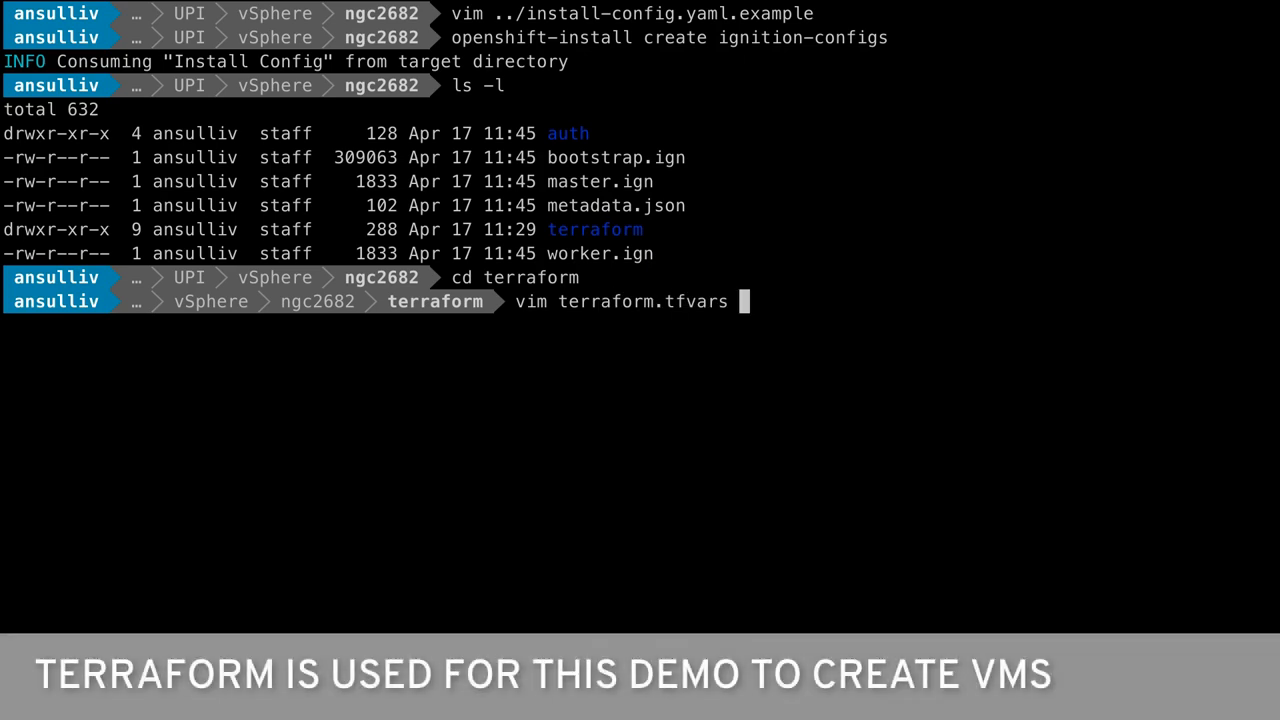
pyautogui.press('Return')
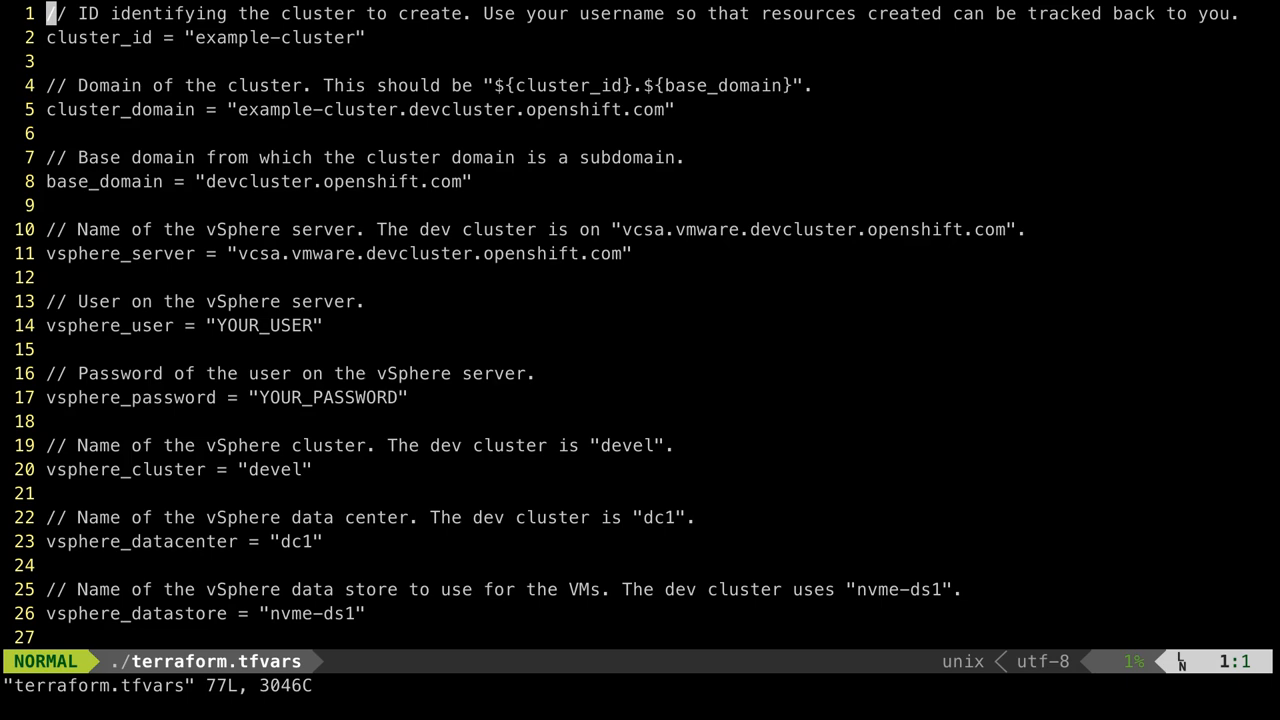
# - Jump to the end of terraform.tfvars, then quit vim back to the shell
pyautogui.press('G')
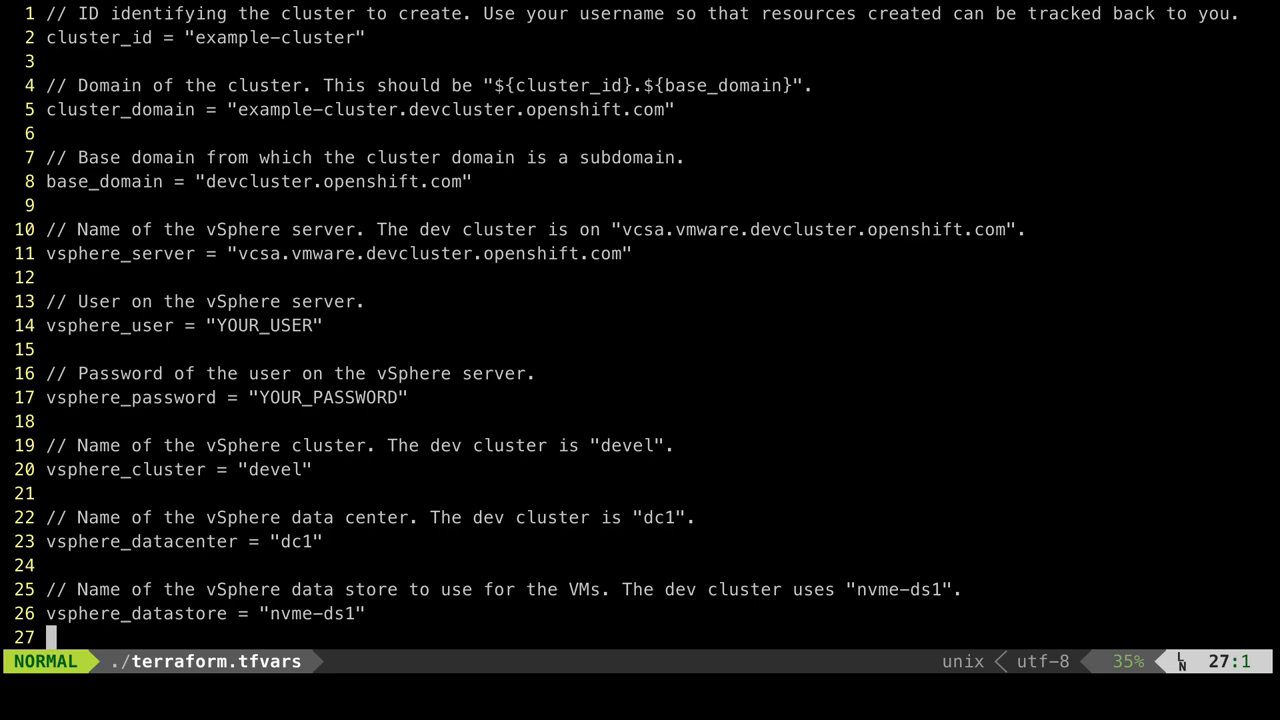
pyautogui.write(':q')
pyautogui.write('head')
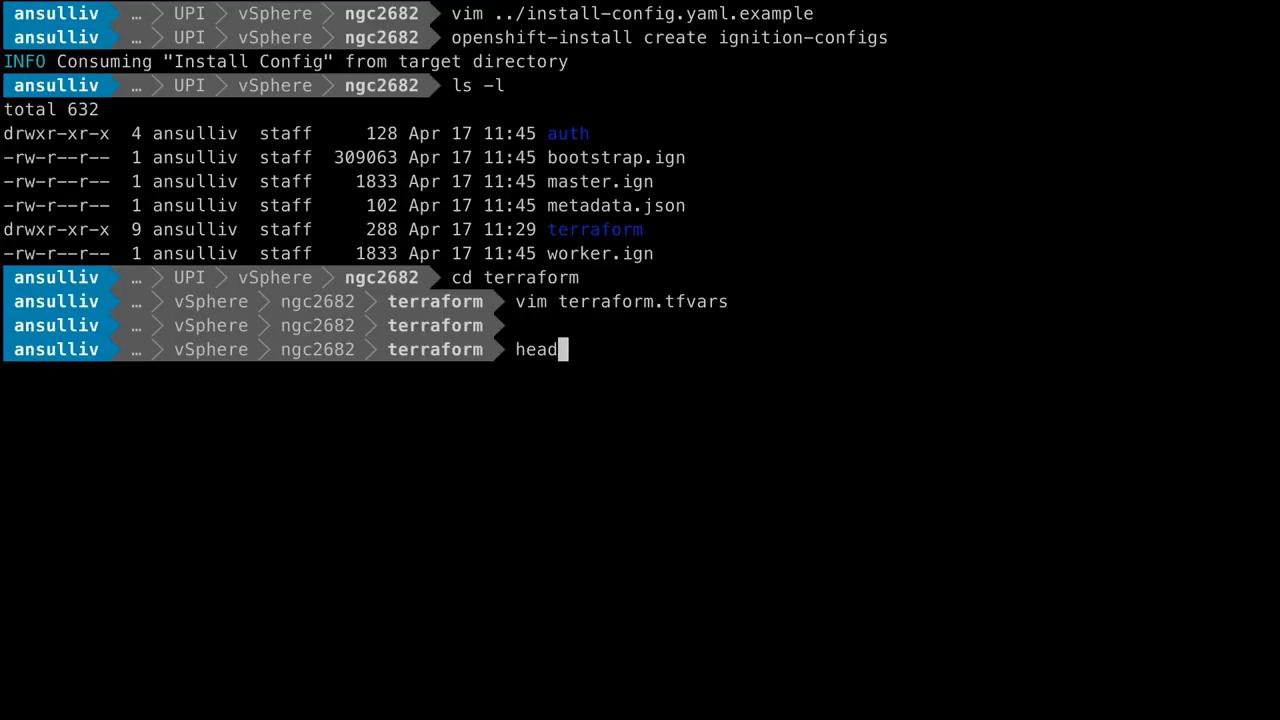
# - Show the first 9 lines of terraform.tfvars with head
pyautogui.write('-9 terr')
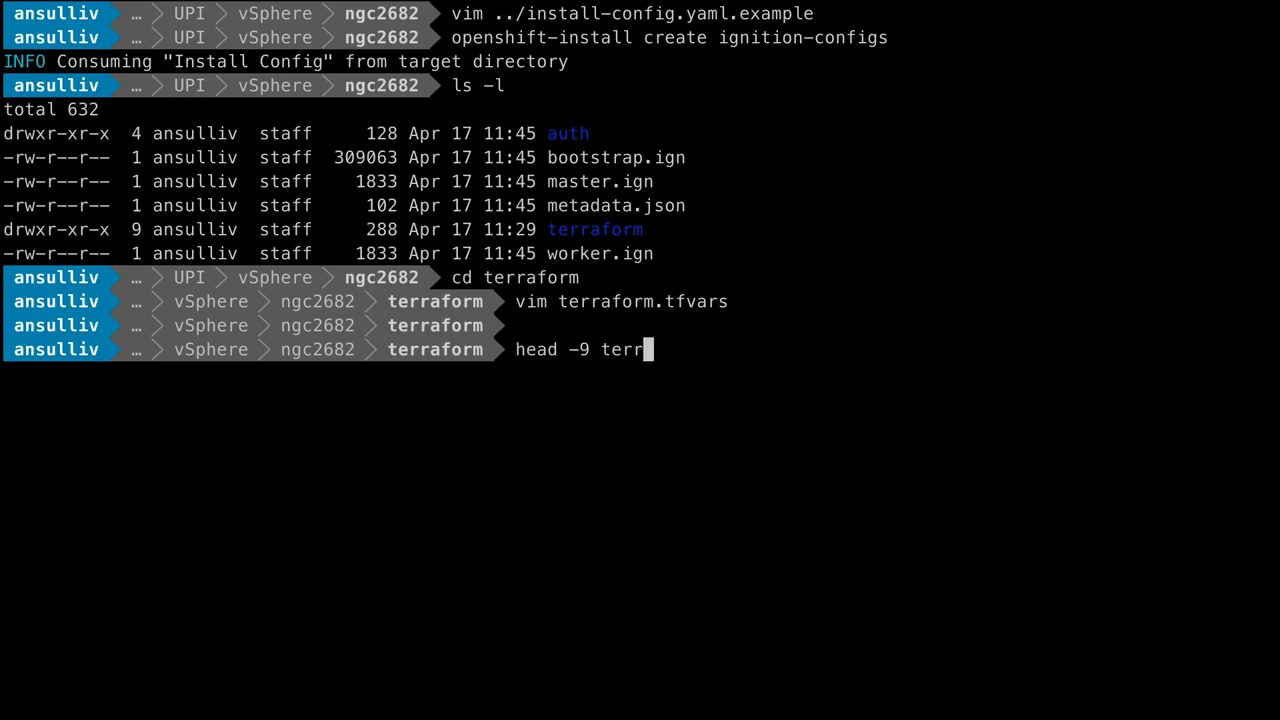
pyautogui.write('aform.tfvars')
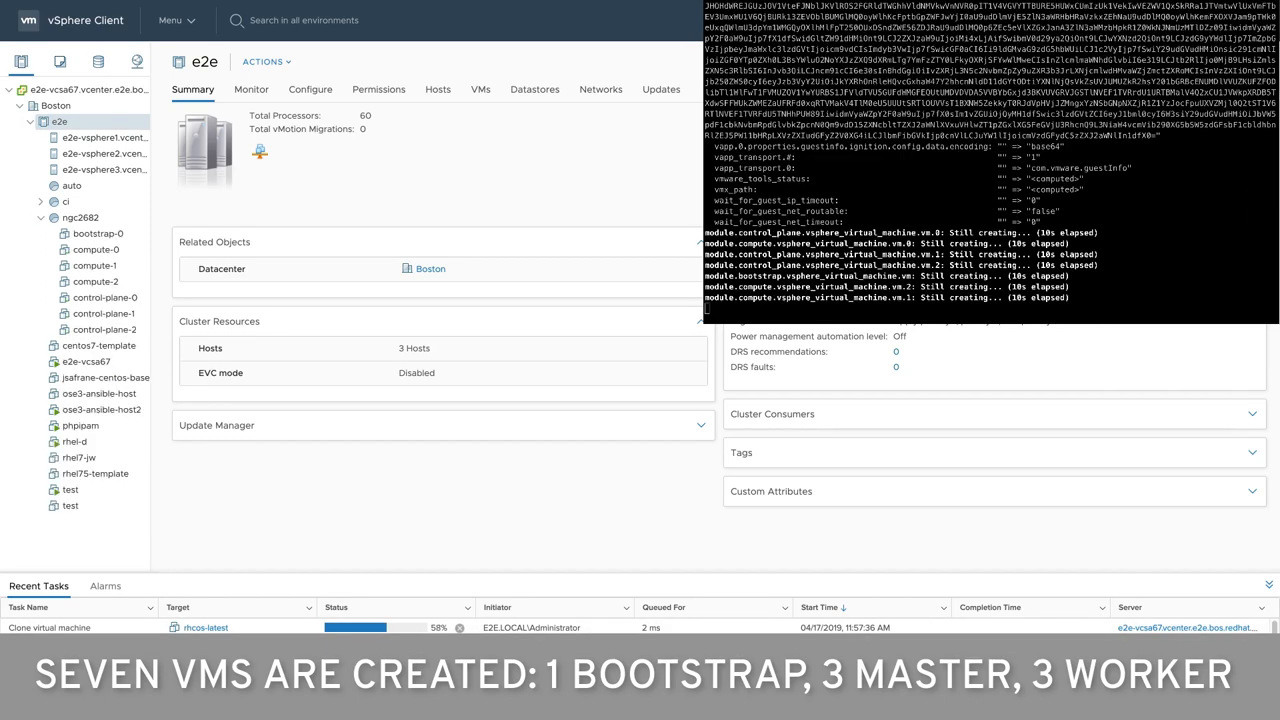
# - Inspect bootstrap-0's Configure > vApp Options in vSphere, then return to the terminal
pyautogui.click(96, 232)
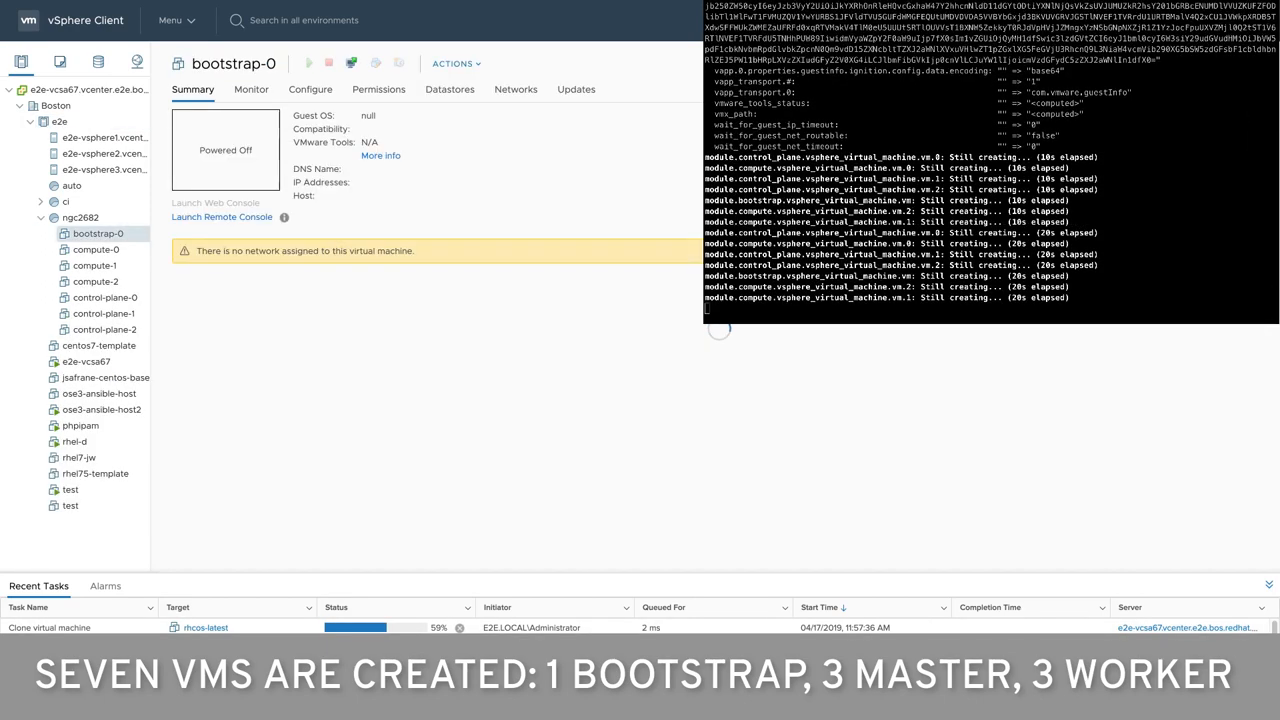
pyautogui.scroll(-3)
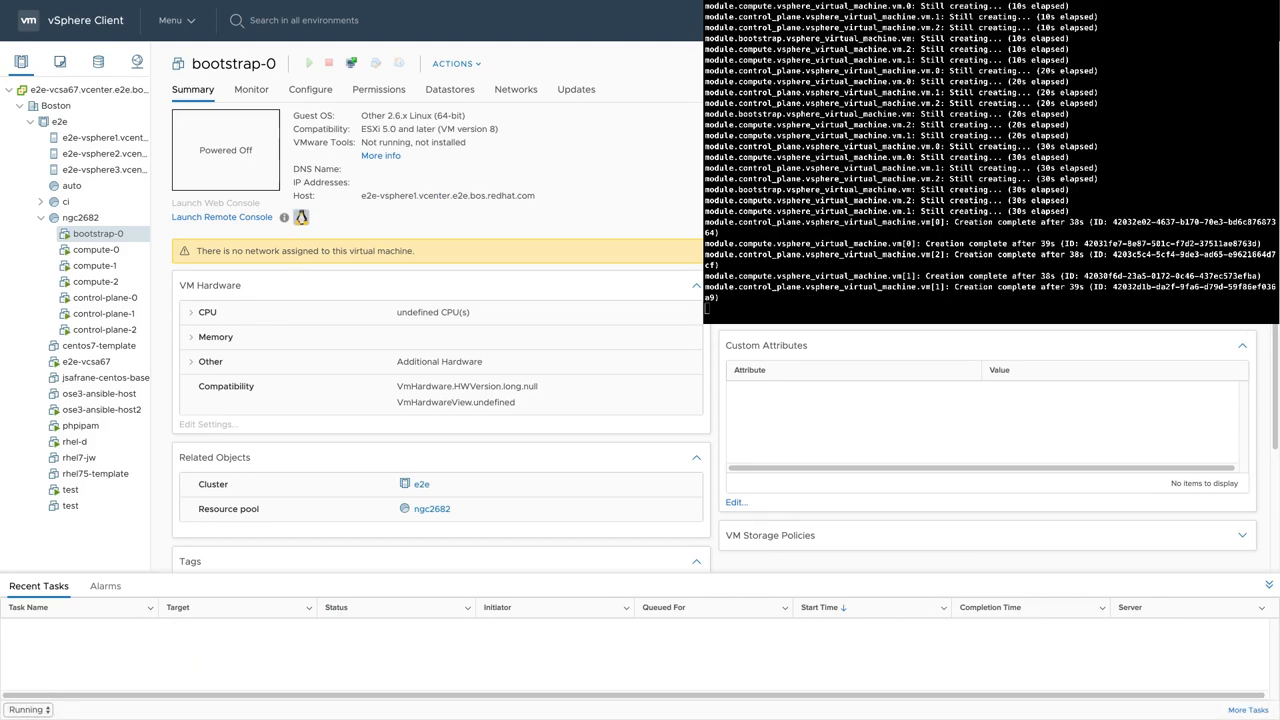
pyautogui.click(310, 88)
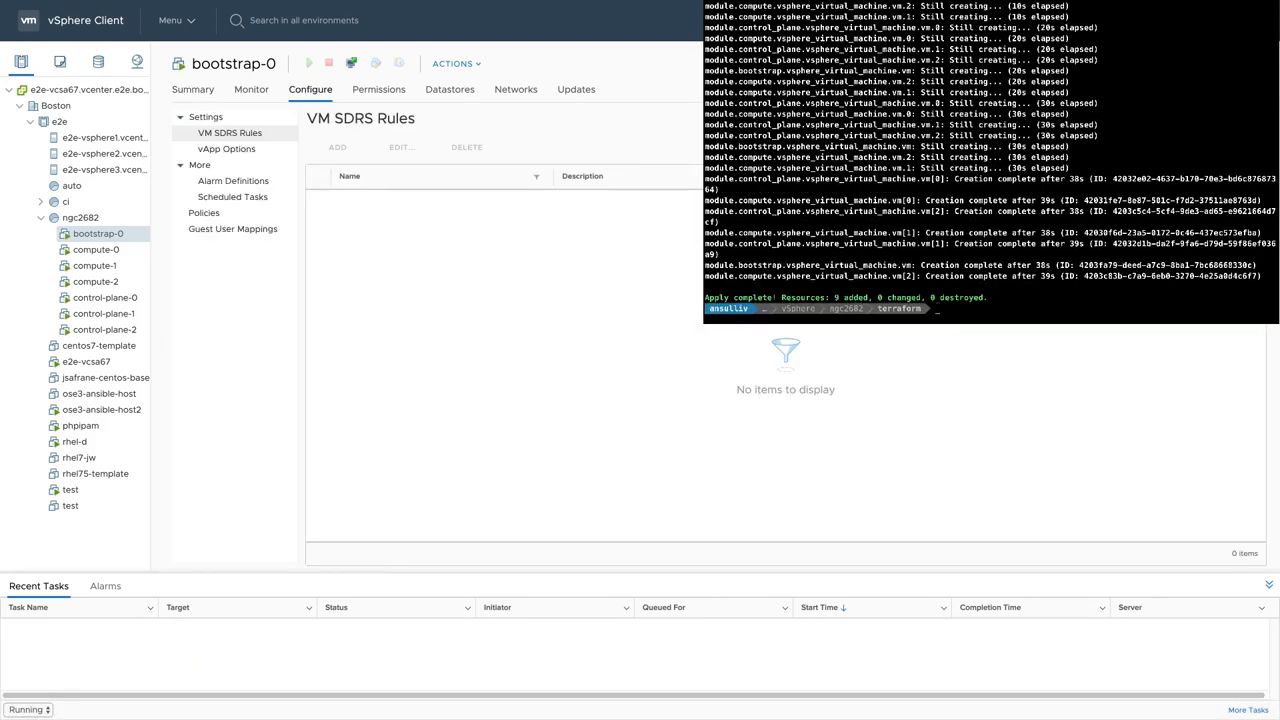
pyautogui.click(226, 148)
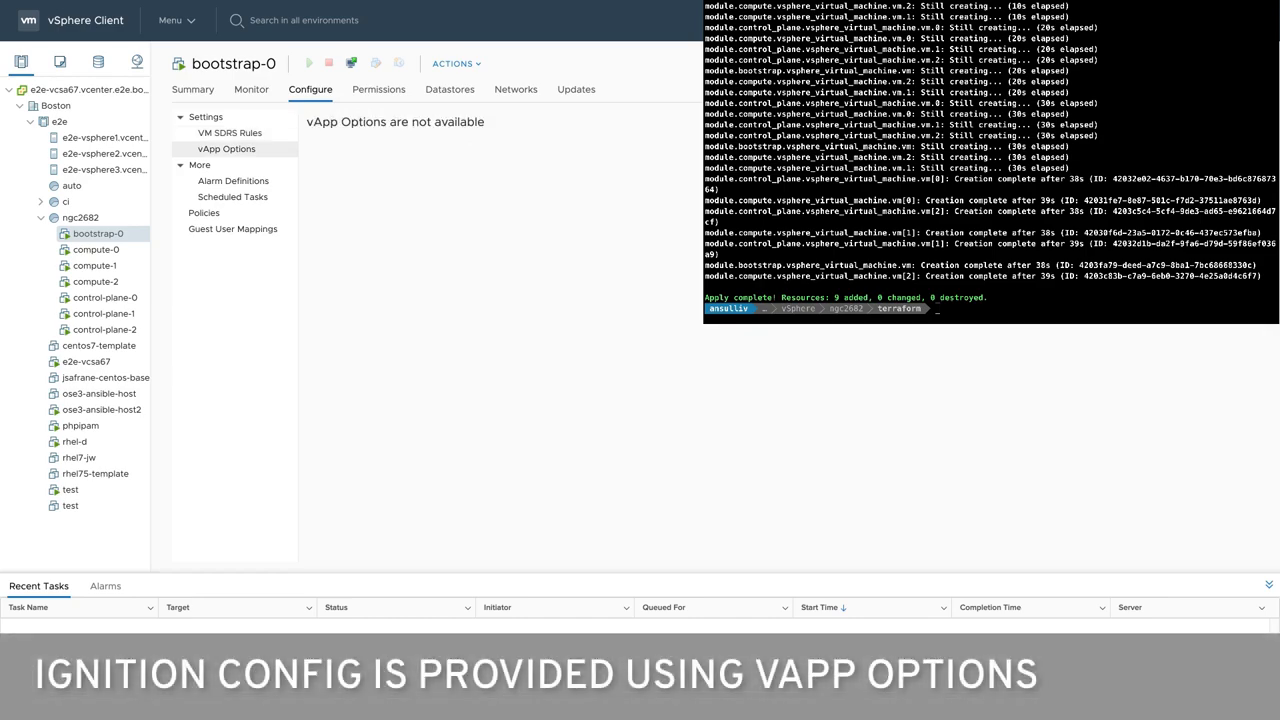
pyautogui.click(226, 148)
pyautogui.write('cd ..')
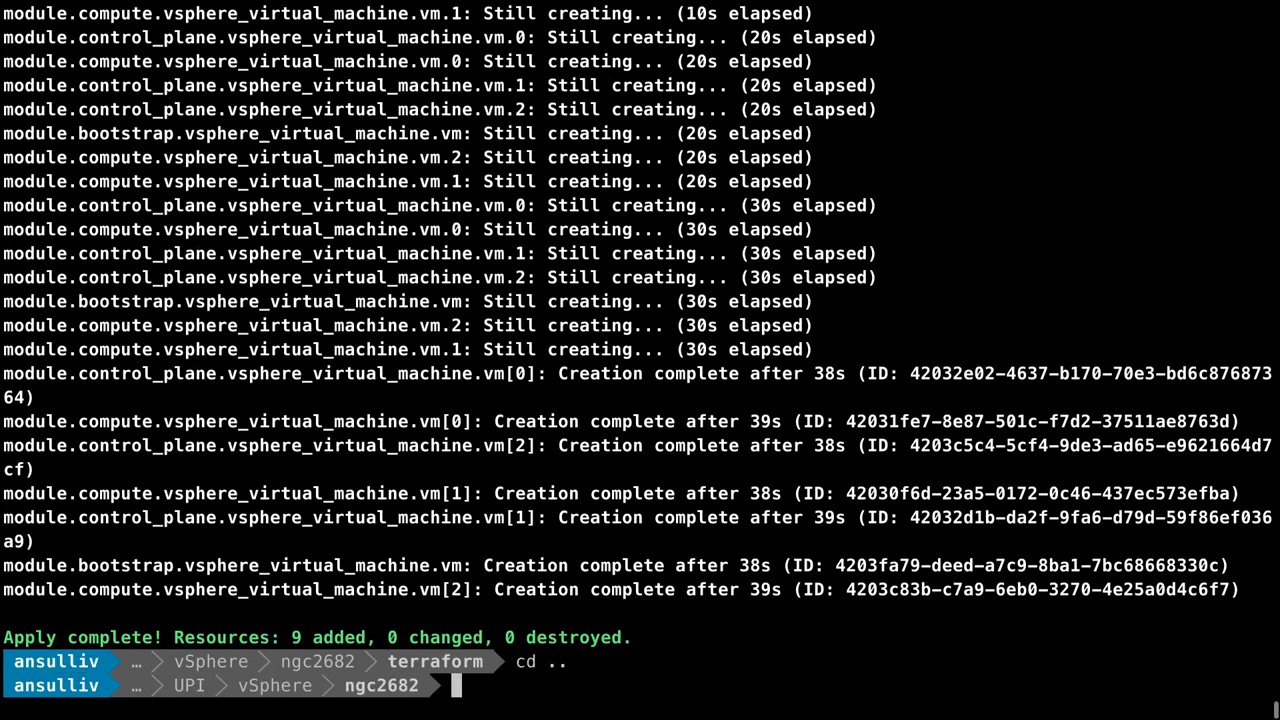
# - Run openshift-install wait-for bootstrap-complete --log-level debug and follow it until bootstrapping completes
pyautogui.write('open')
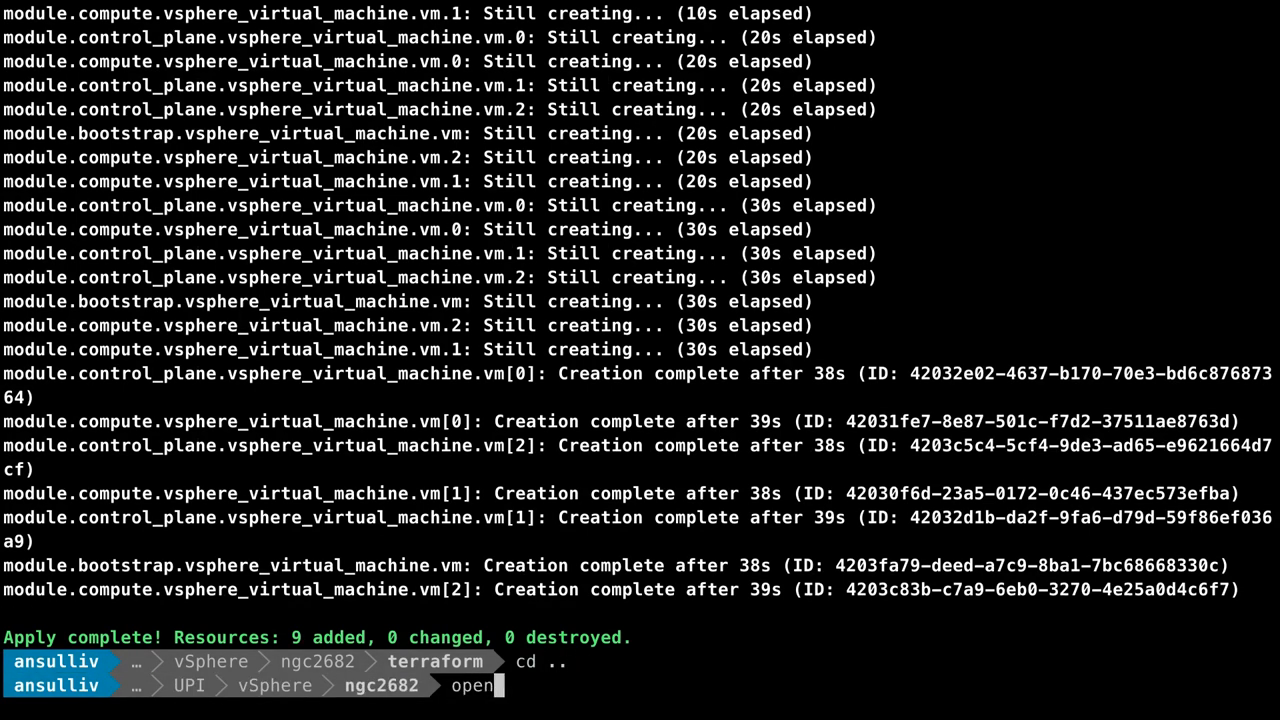
pyautogui.write('shift-install wait-for bootstrap')
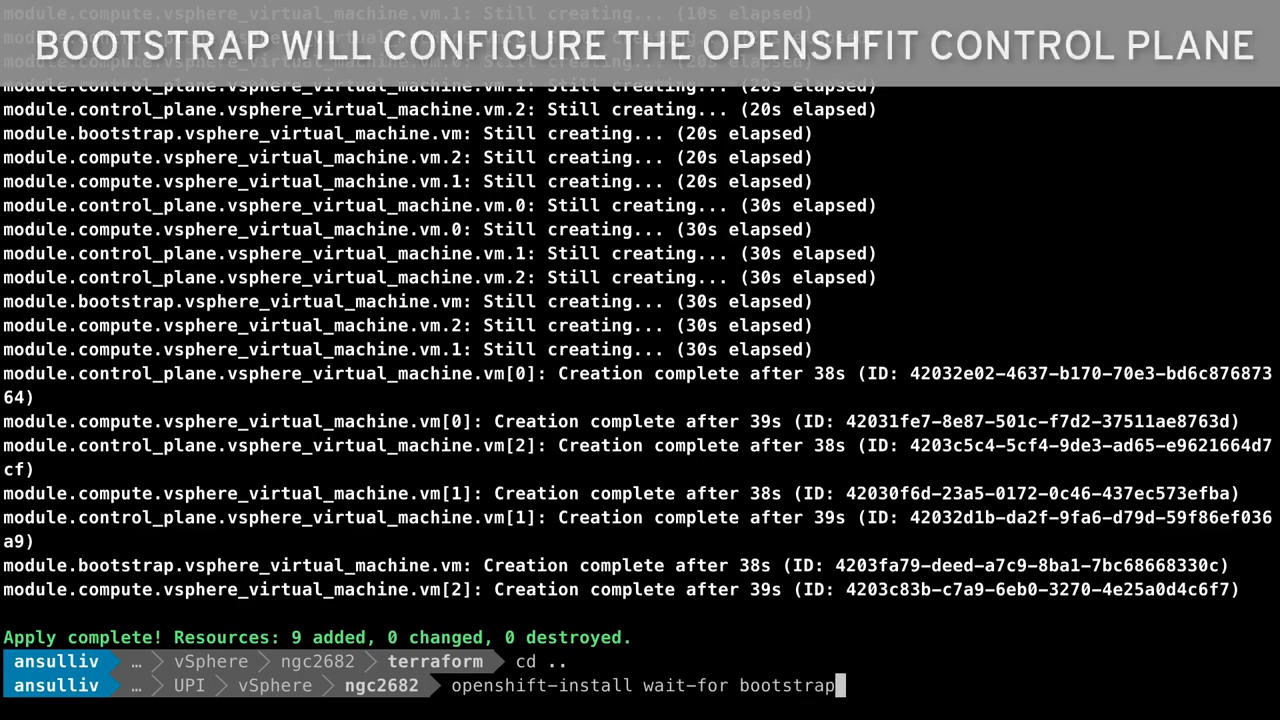
pyautogui.write('-complete')
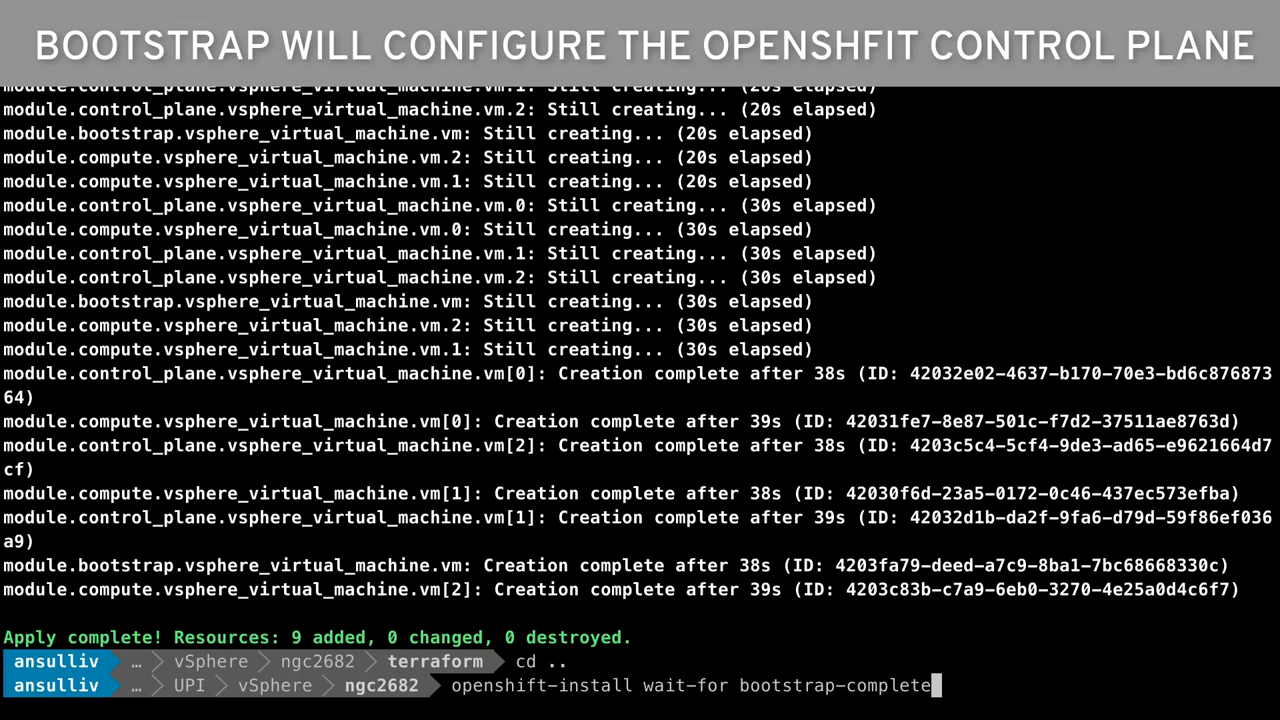
pyautogui.write('-')
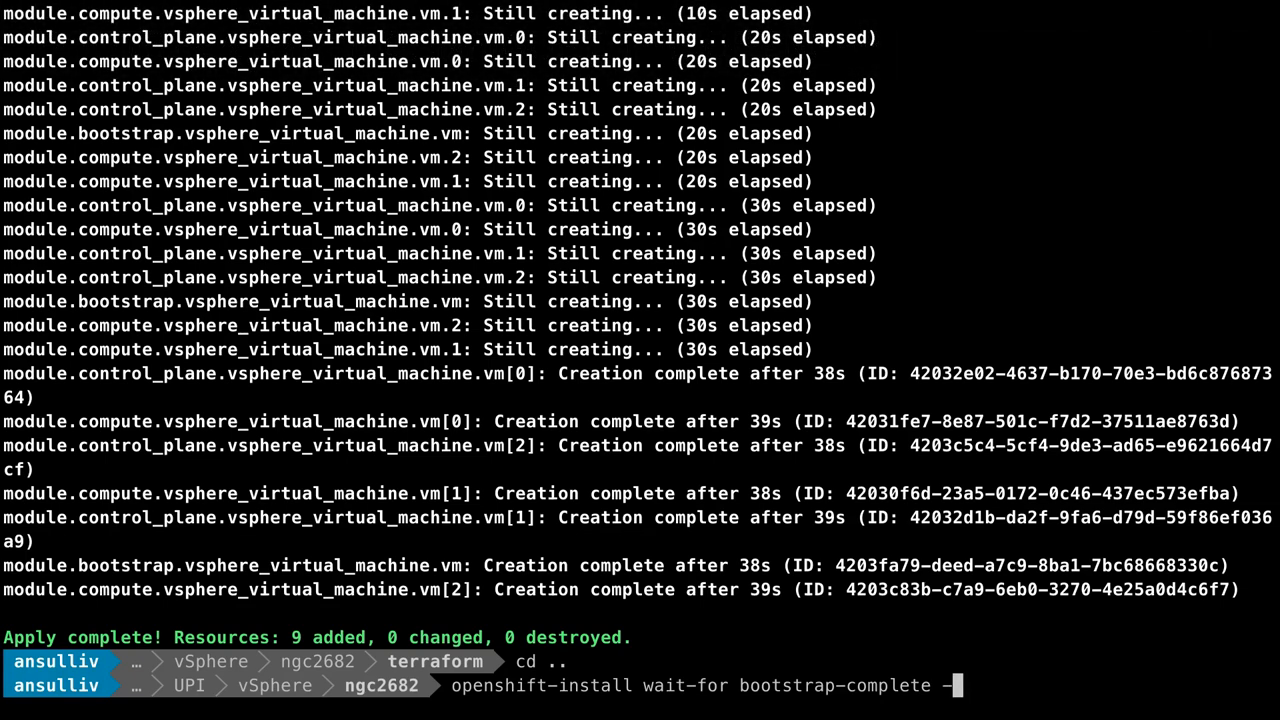
pyautogui.write('-log-l')
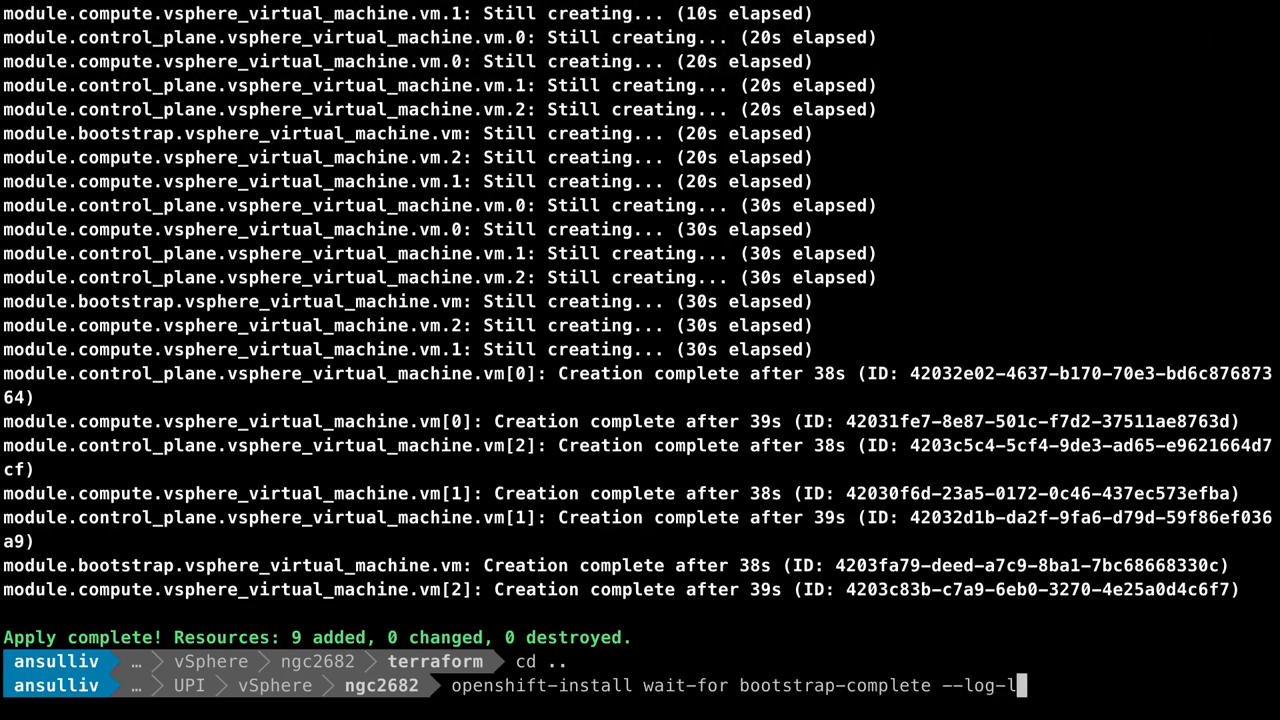
pyautogui.write('evel debug')
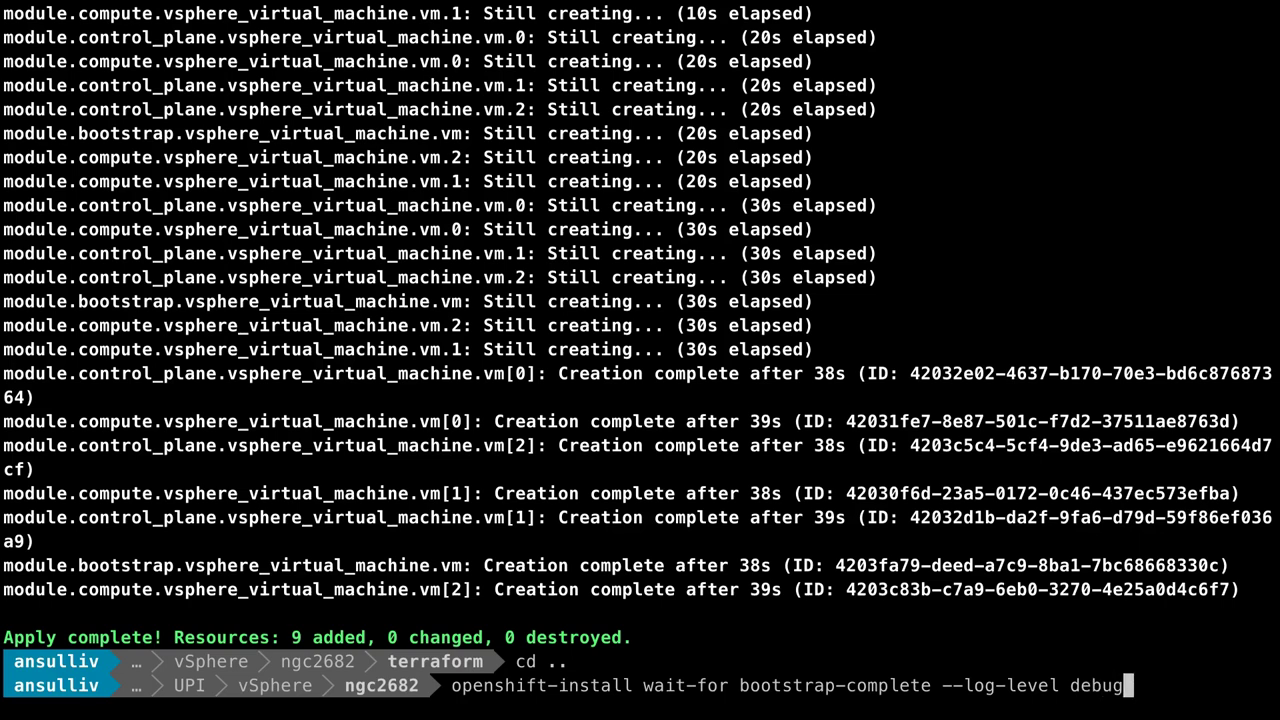
pyautogui.press('Return')
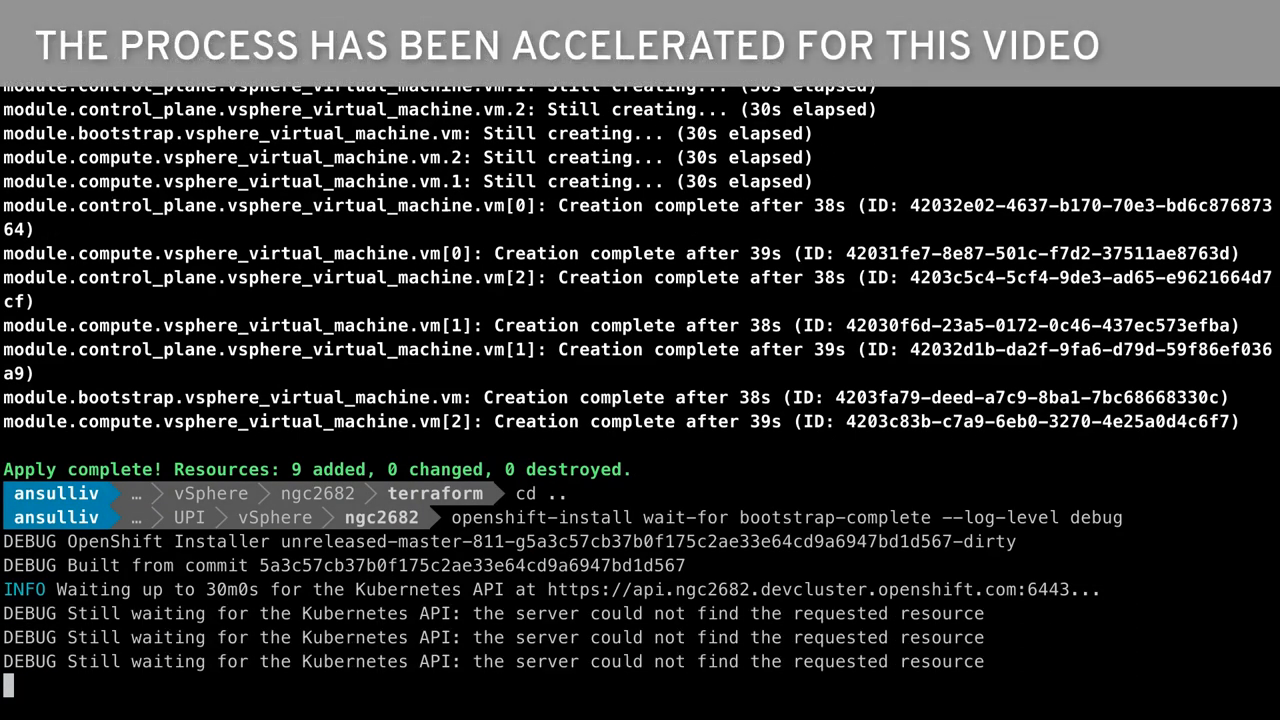
pyautogui.scroll(-3)
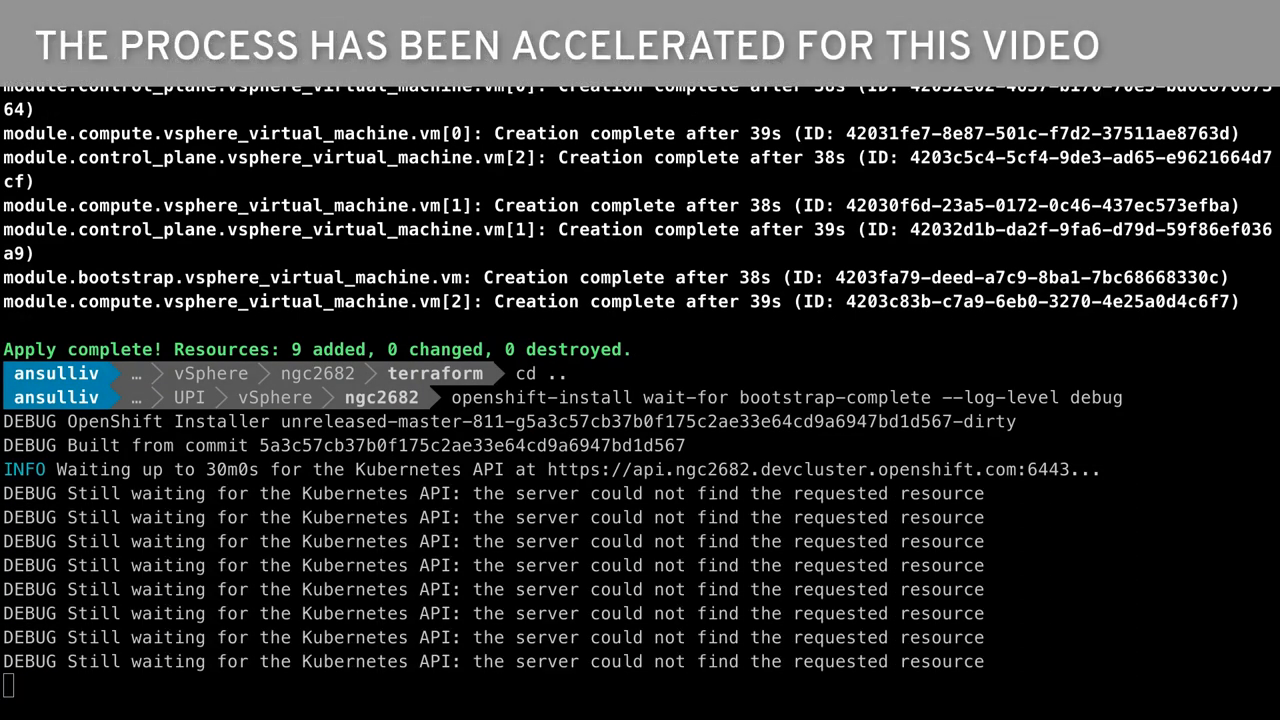
pyautogui.scroll(-3)
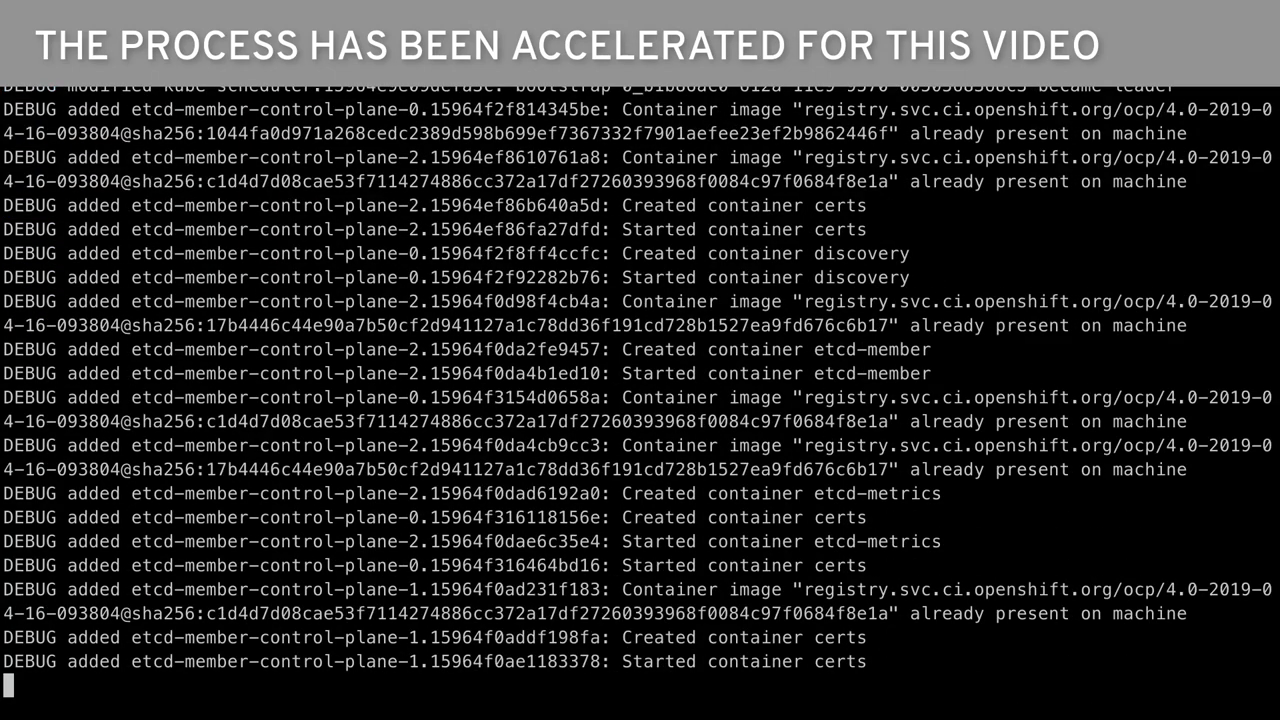
pyautogui.scroll(-3)
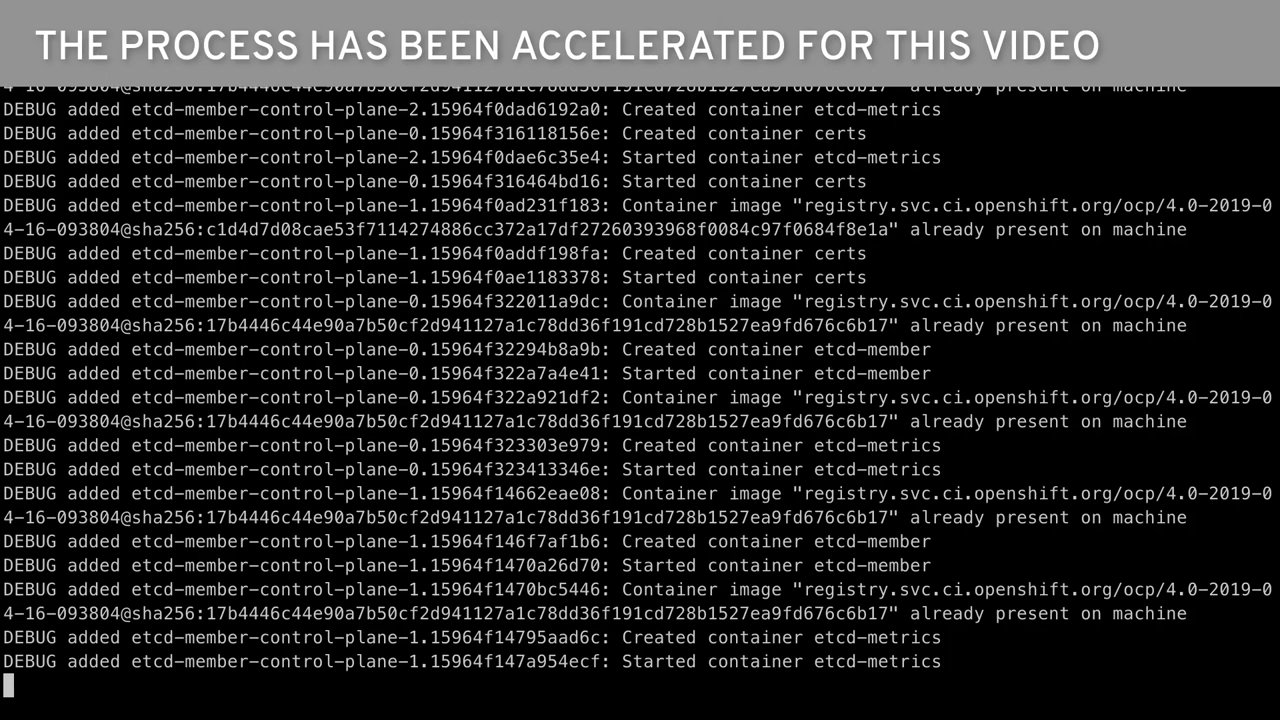
pyautogui.scroll(-3)
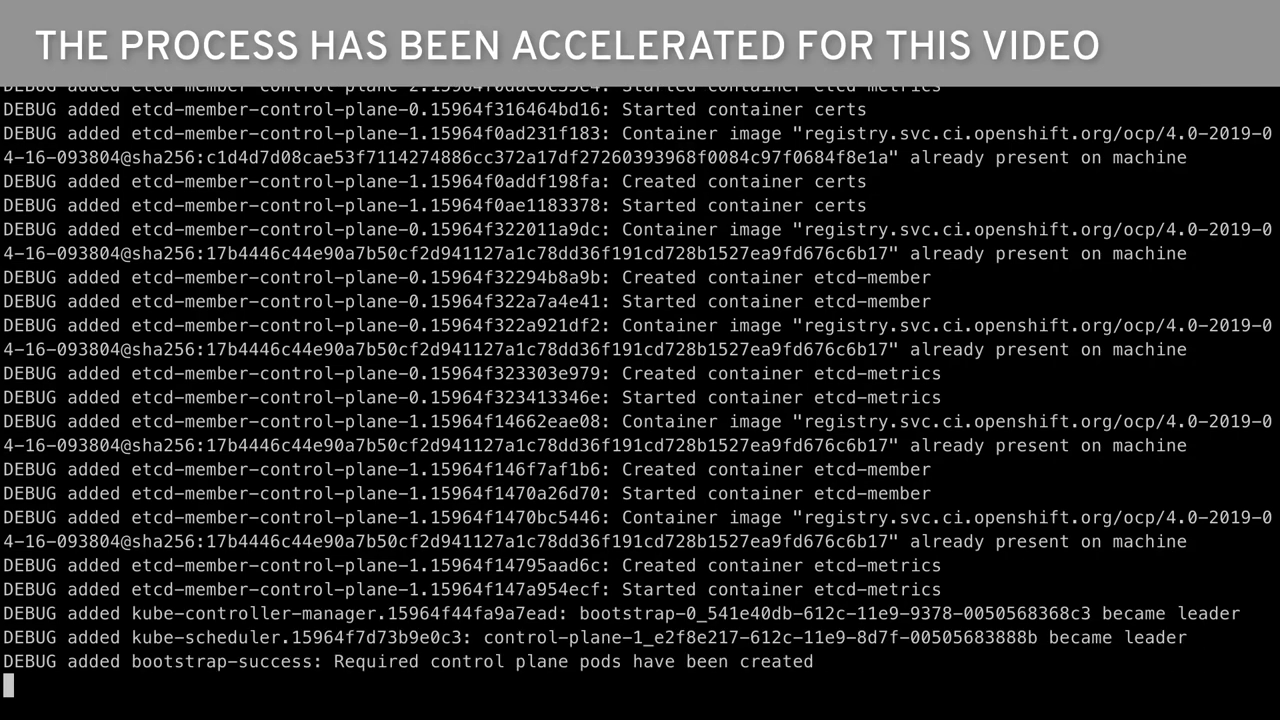
pyautogui.scroll(-3)
pyautogui.write("terraform apply -auto-approve -var '")
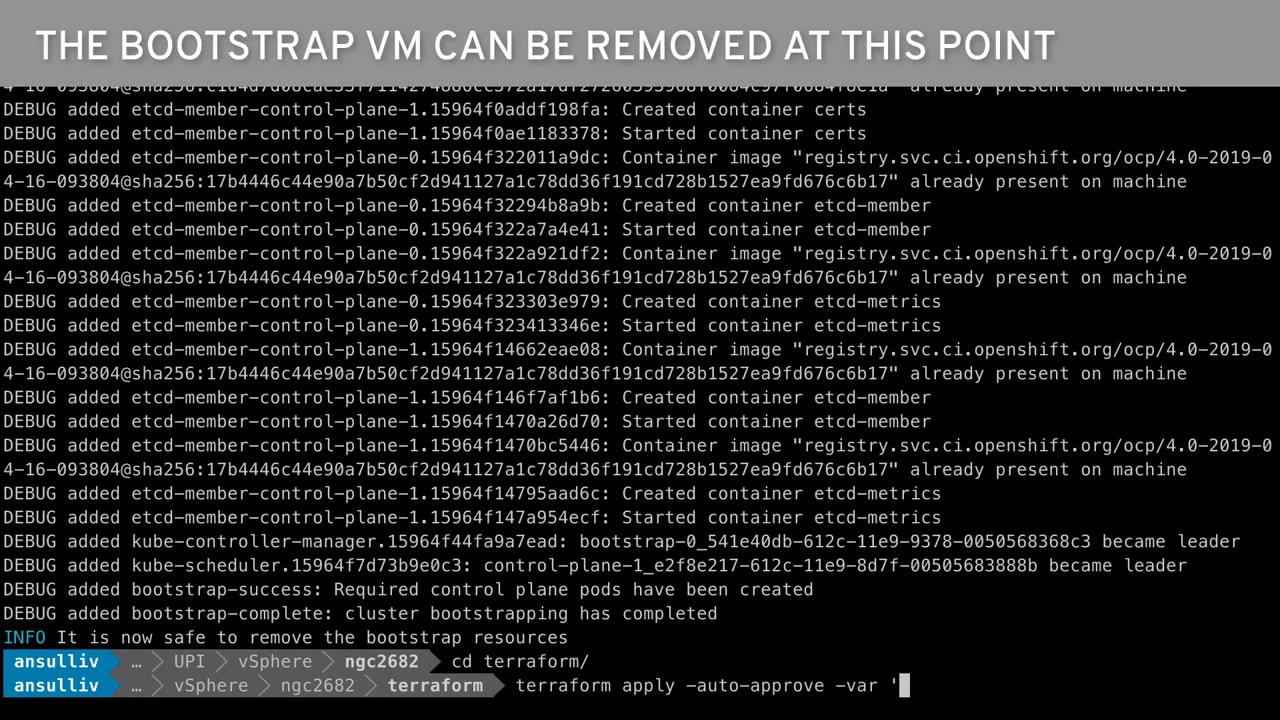
# - Apply terraform with bootstrap_complete=true to destroy the bootstrap VM, then cd back up
pyautogui.write('bootstrap_complete')
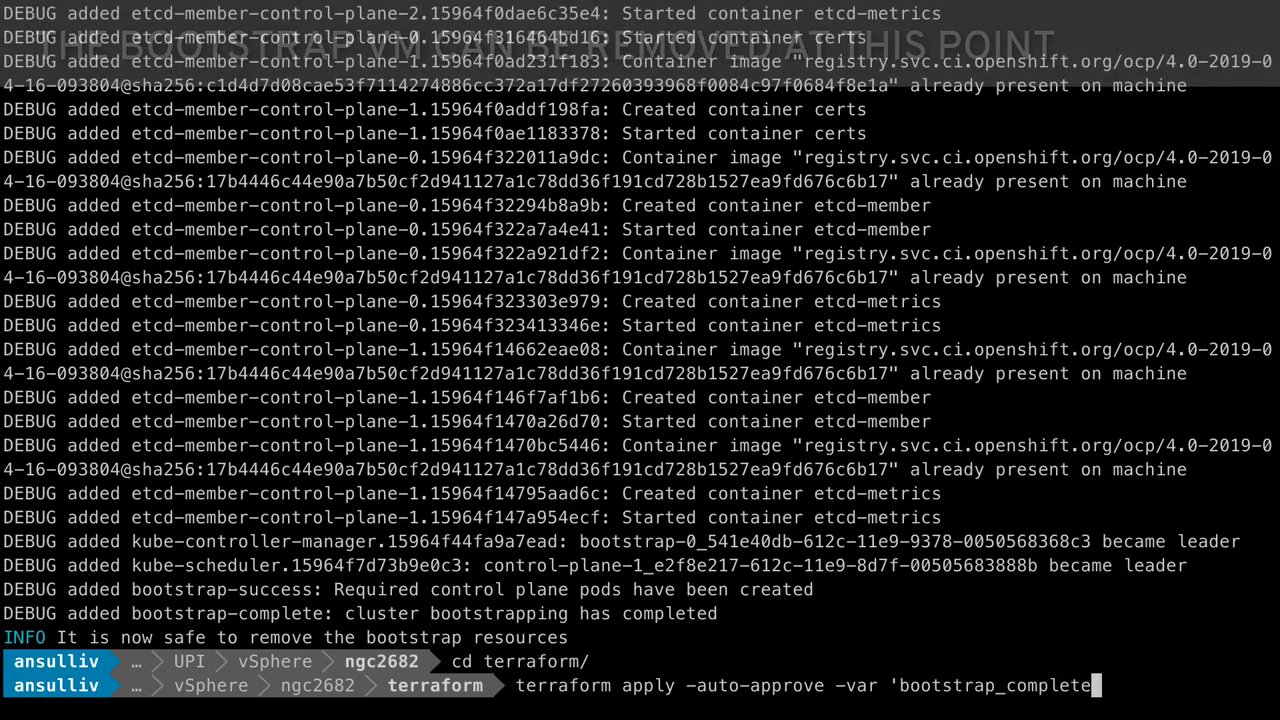
pyautogui.press('Return')
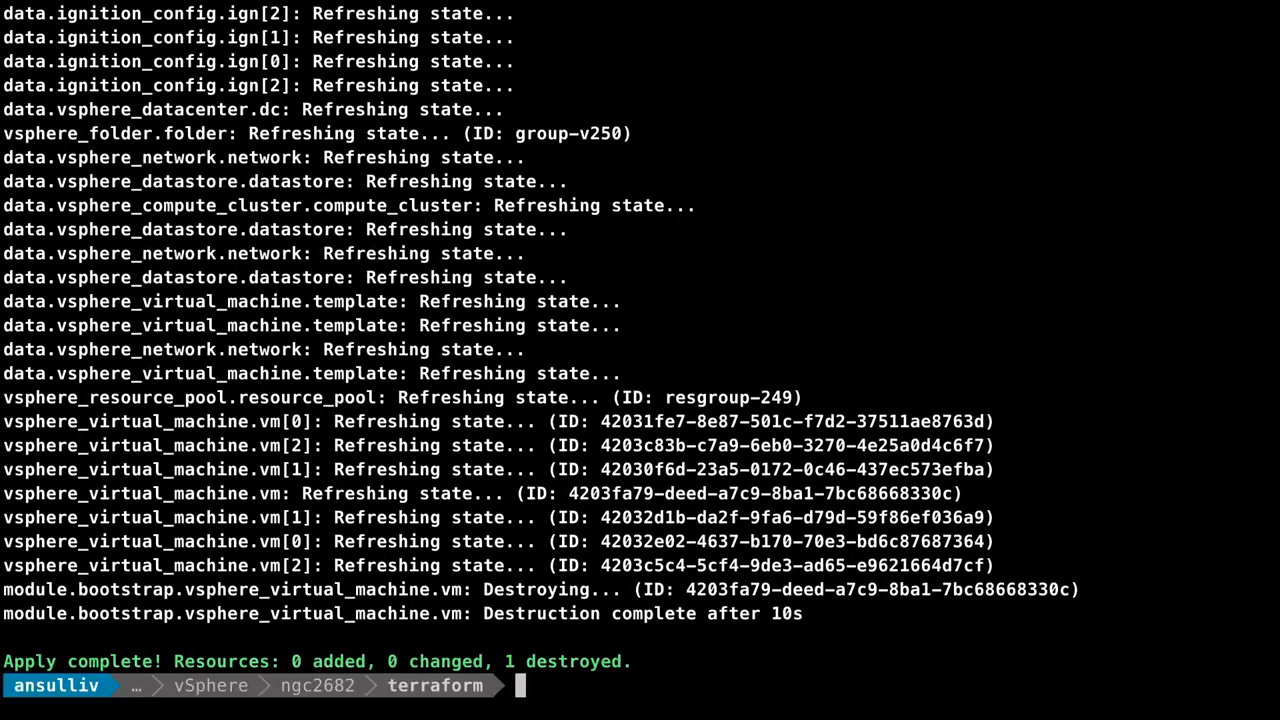
pyautogui.write('cd ..')
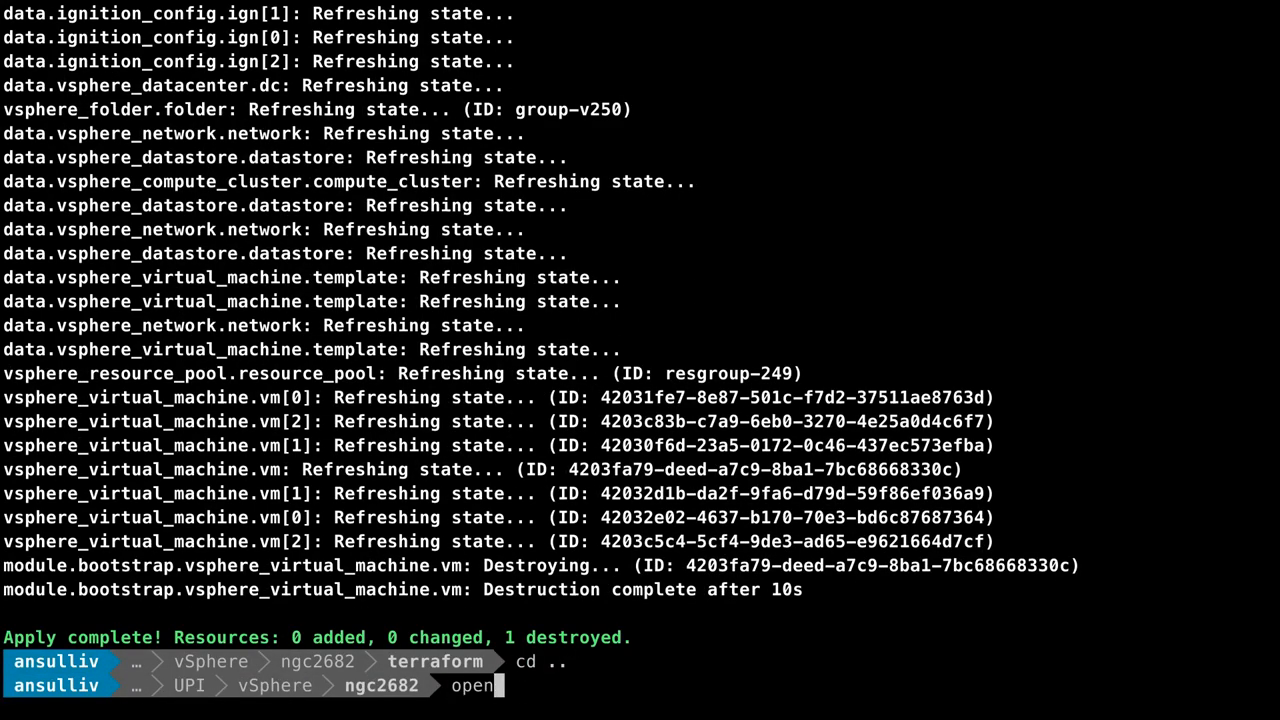
pyautogui.write('shift-install wait-for install-c')
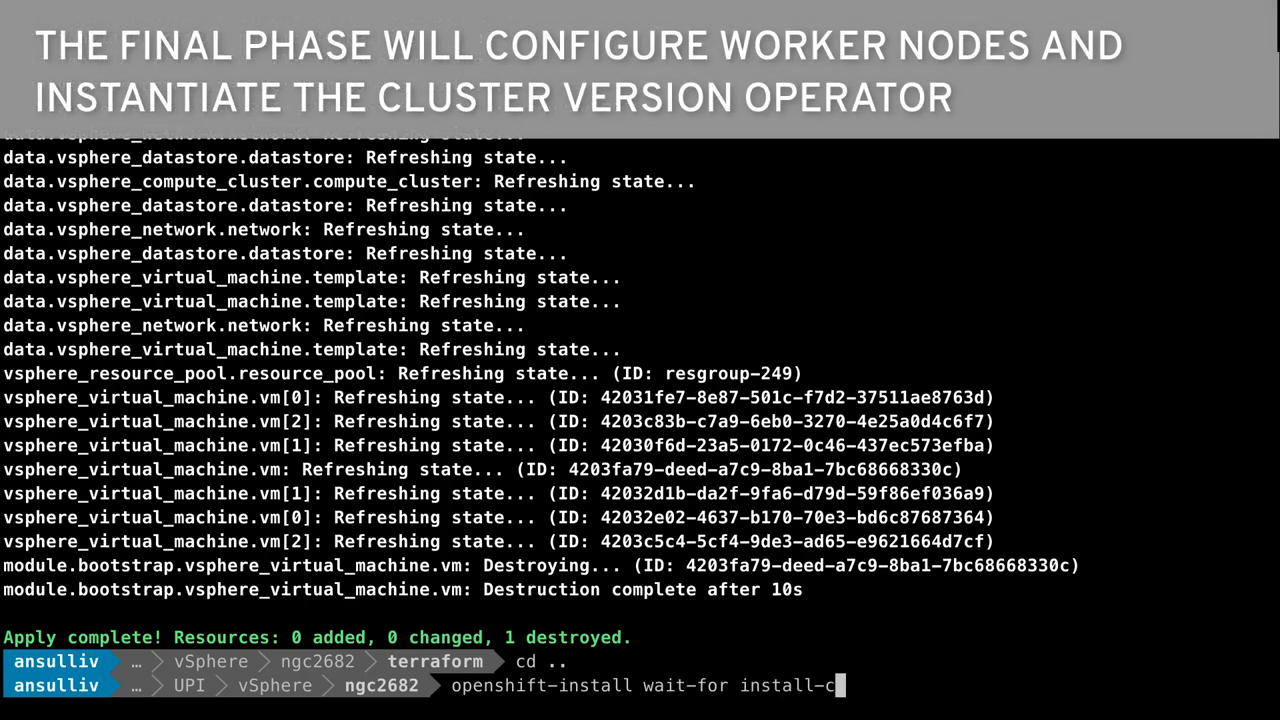
# - Run wait-for install-complete --log-level debug until 'Install complete!' and the console URL appear
pyautogui.write('omplete')
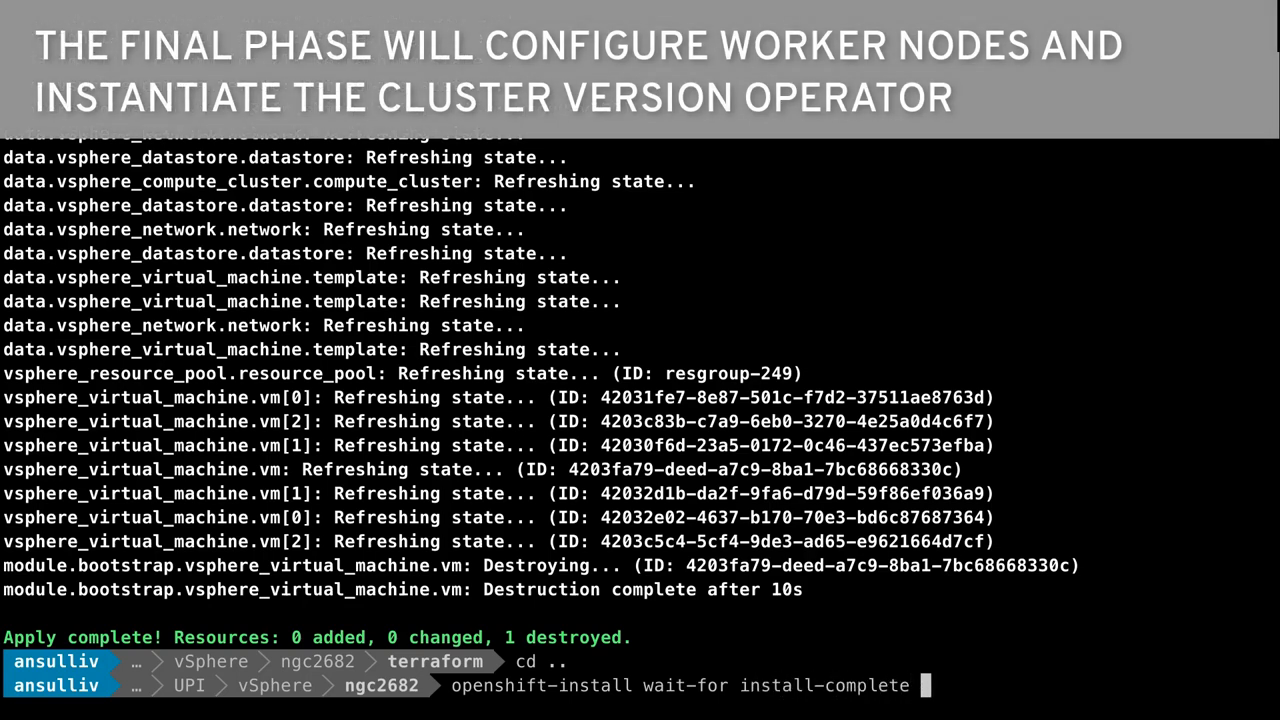
pyautogui.write('--log-level debug')
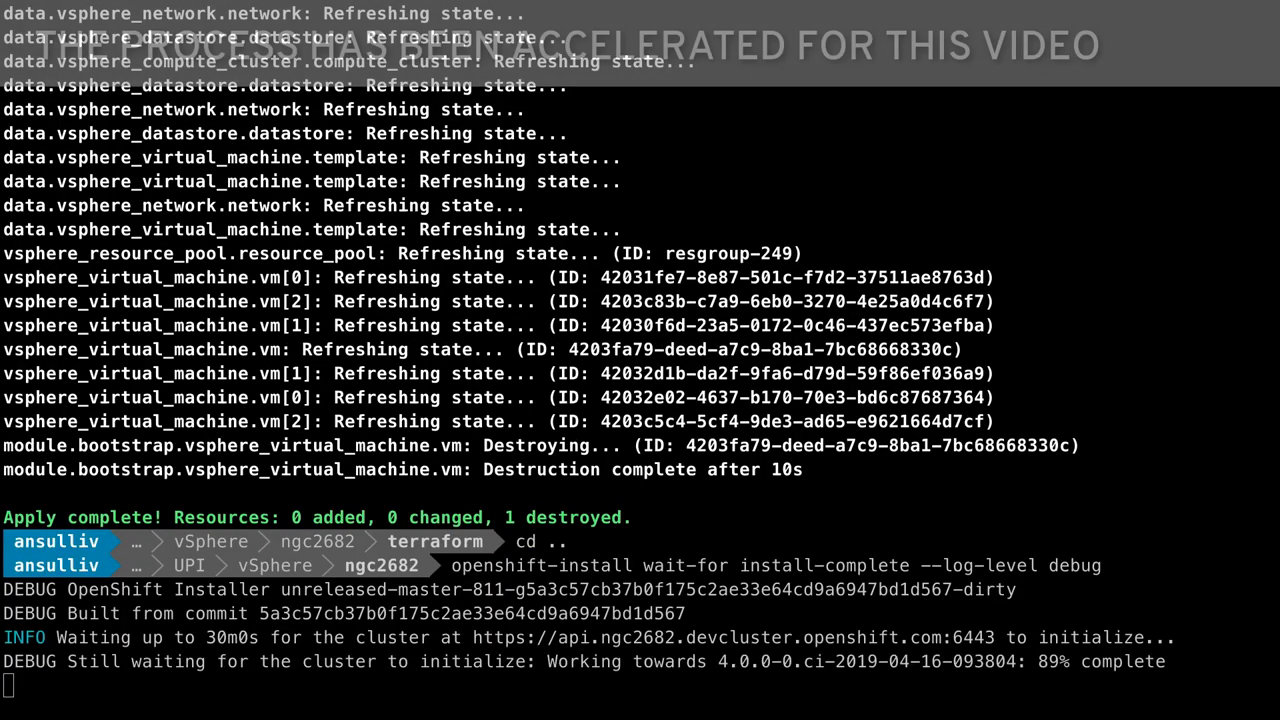
pyautogui.scroll(-3)
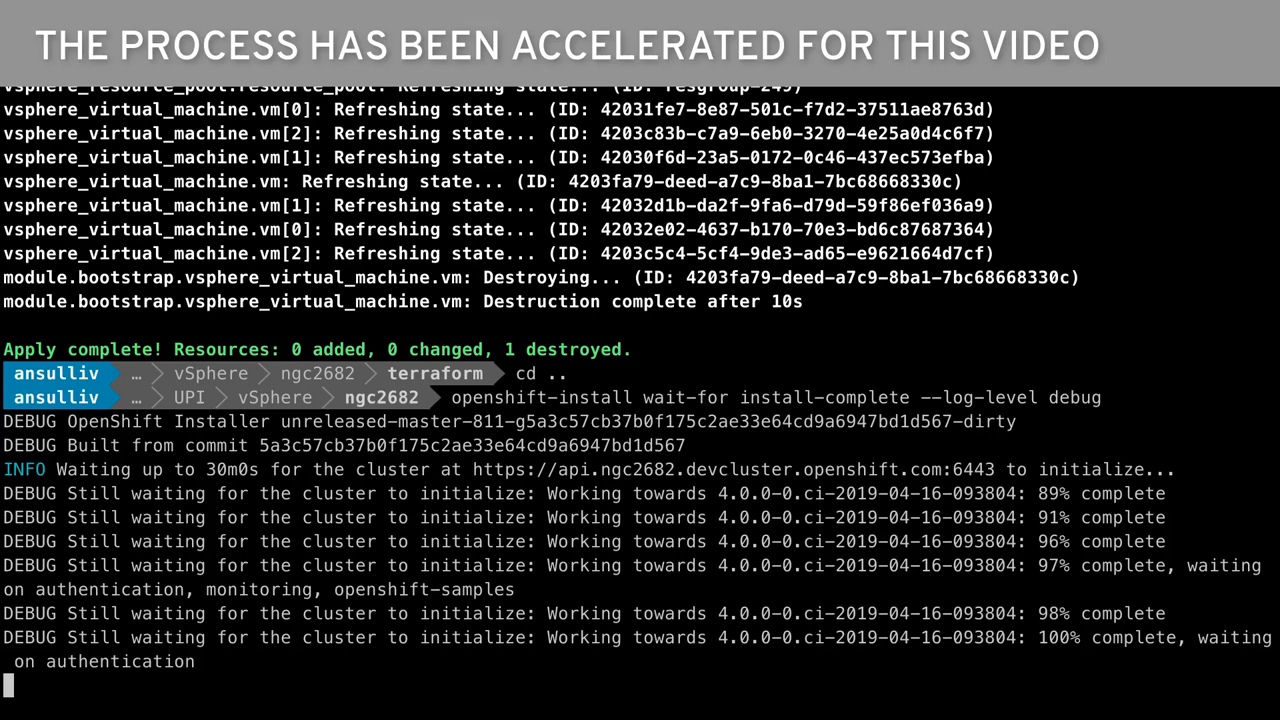
pyautogui.scroll(-3)
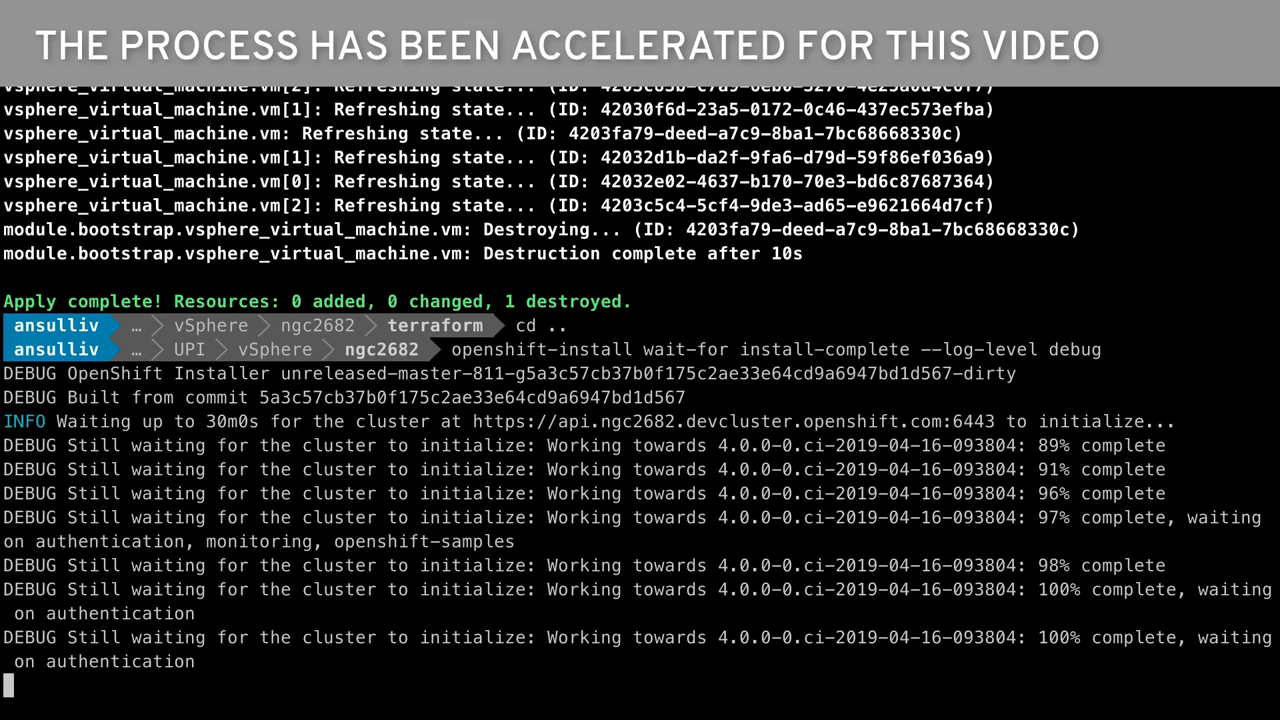
pyautogui.scroll(-3)
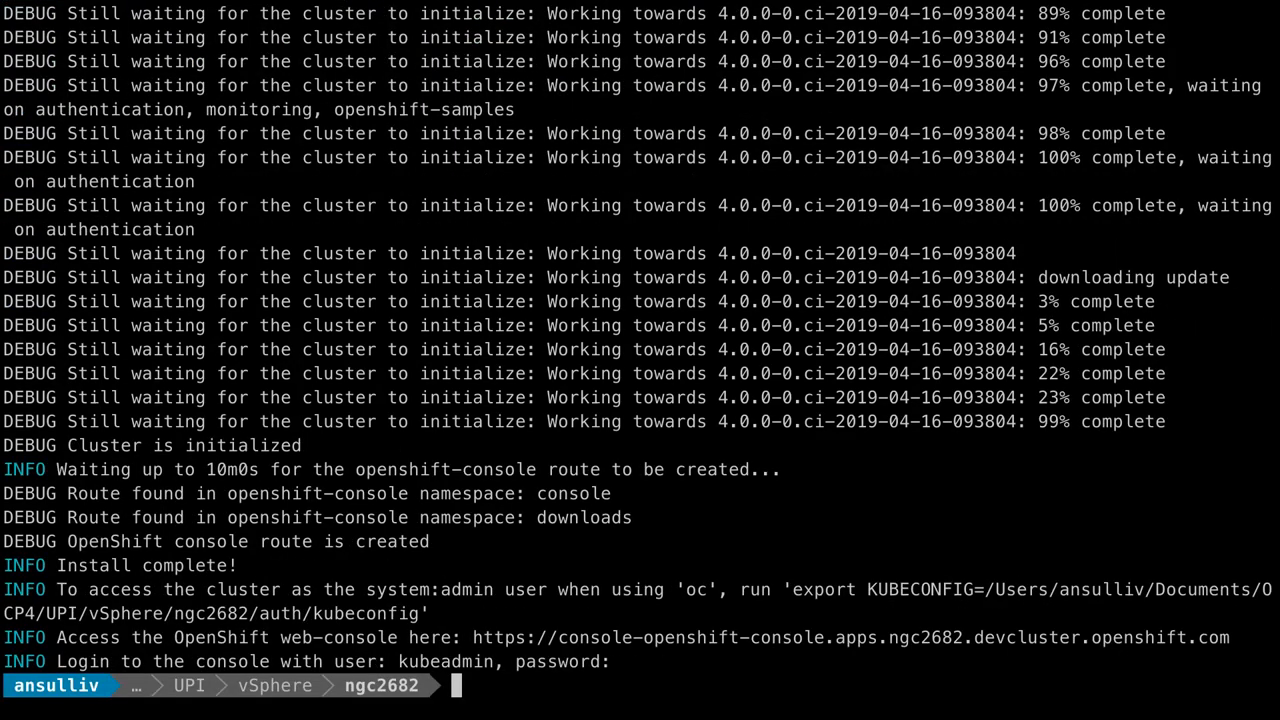
pyautogui.write('oc --config=auth/')
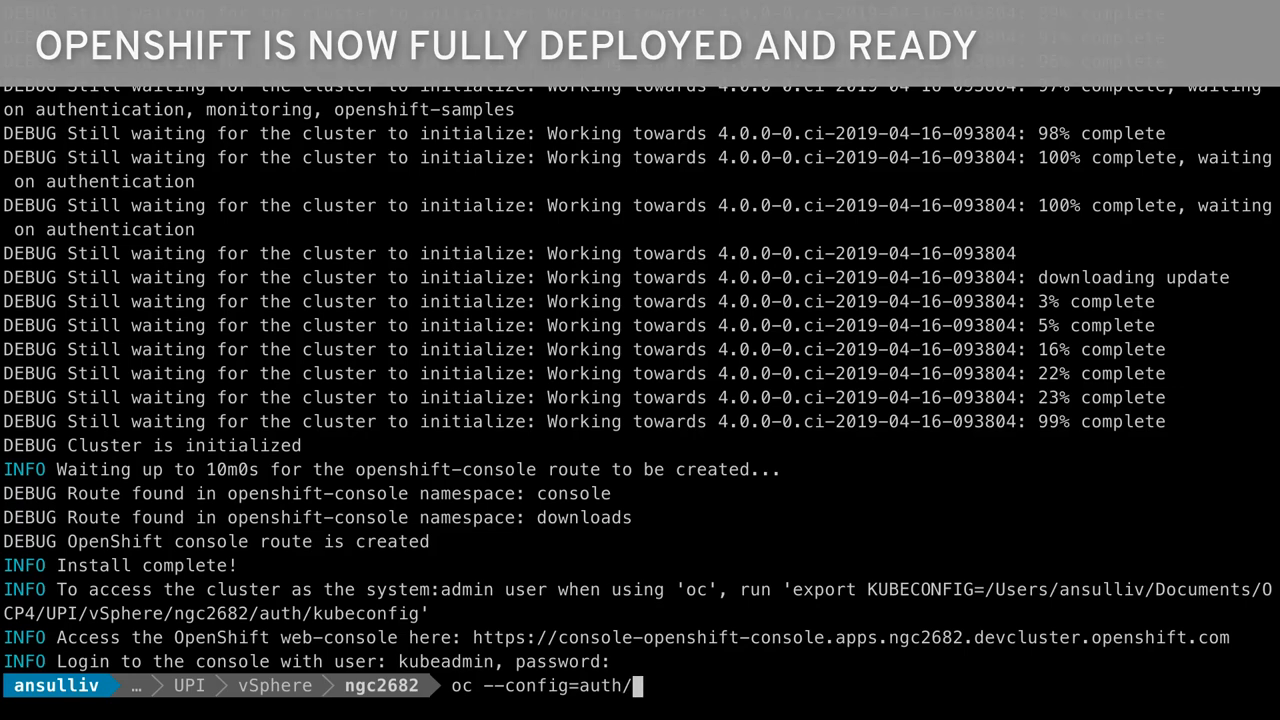
# - Run oc --config=auth/kubeconfig get clusteroperator to list the cluster operators
pyautogui.write('kubeconfig')
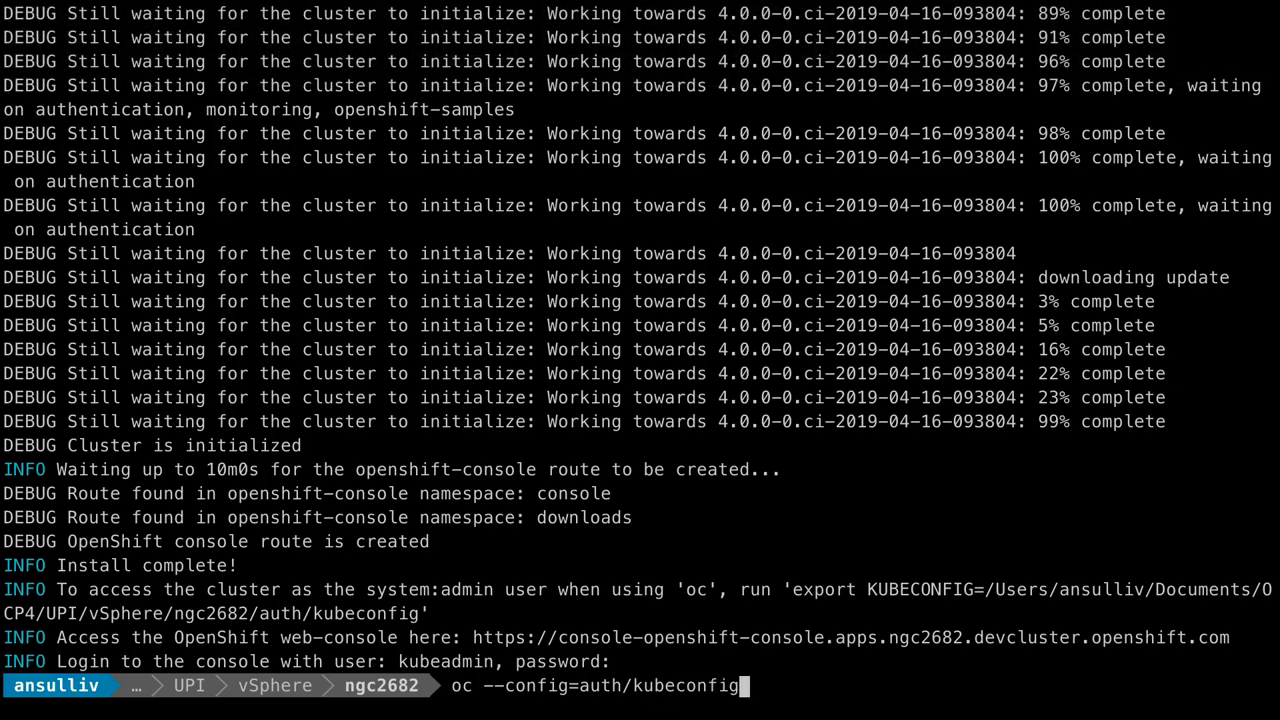
pyautogui.write('get clust')
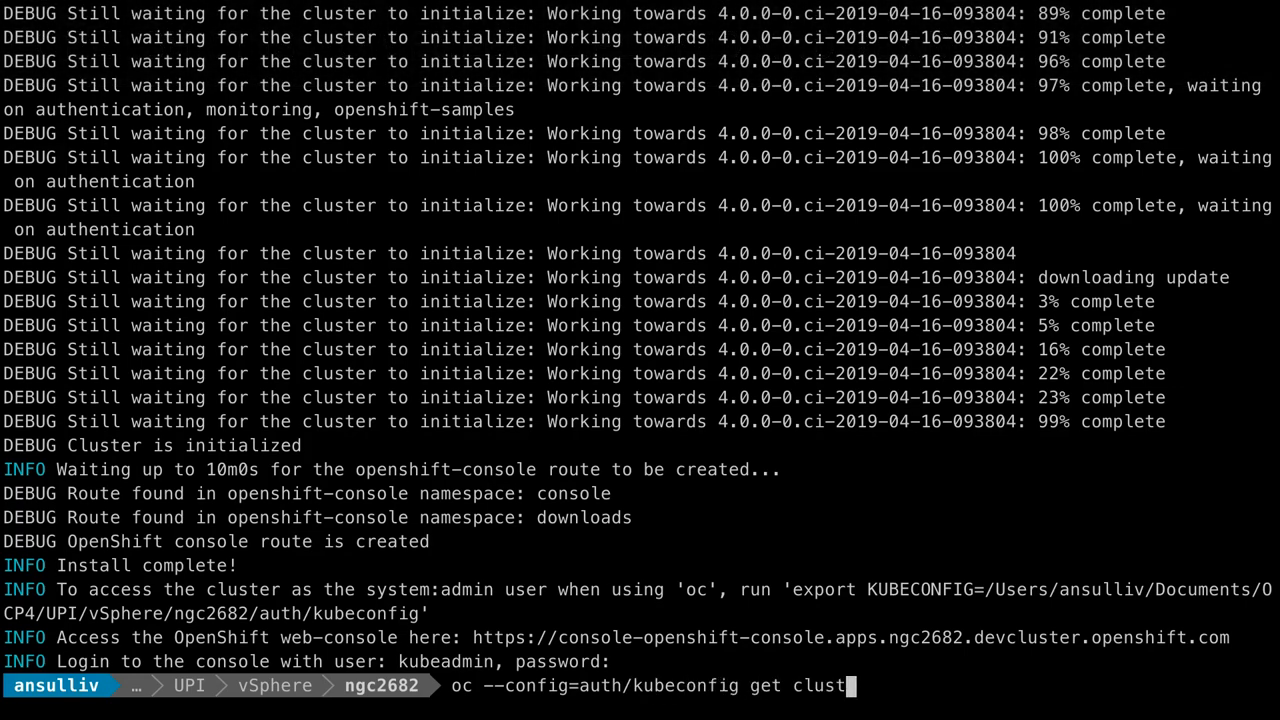
pyautogui.write('eroperator')
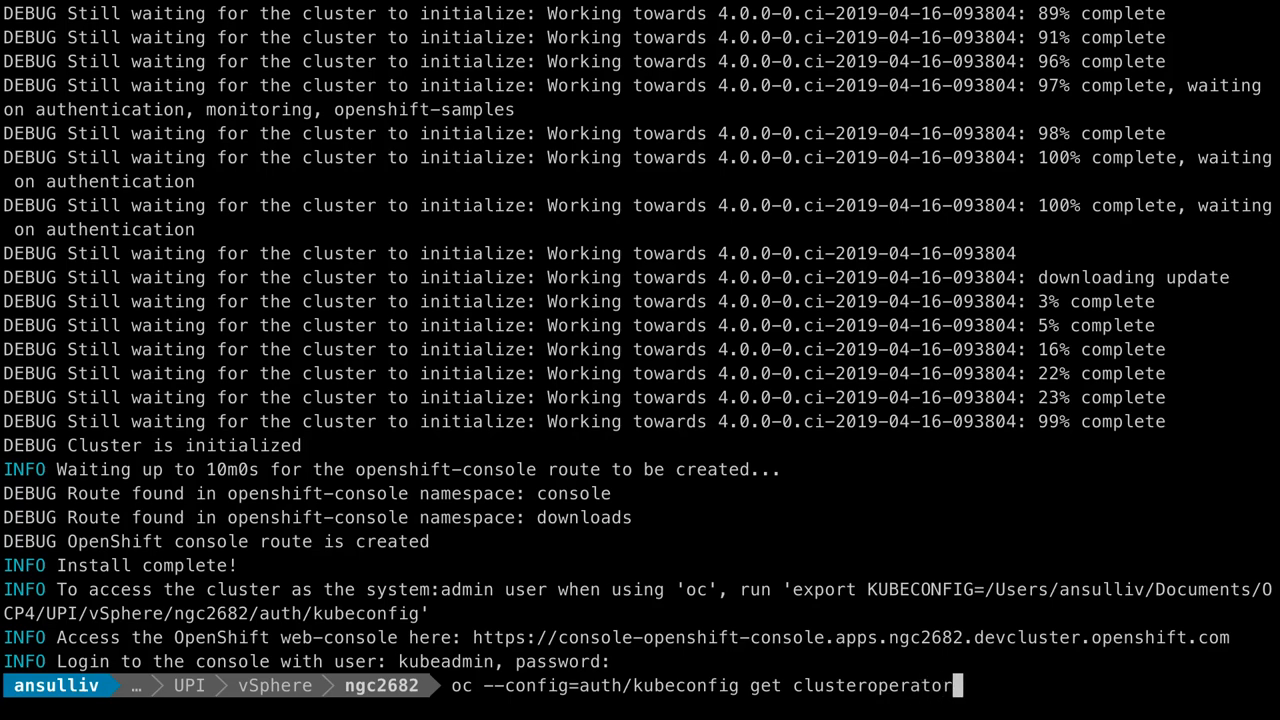
pyautogui.press('Return')
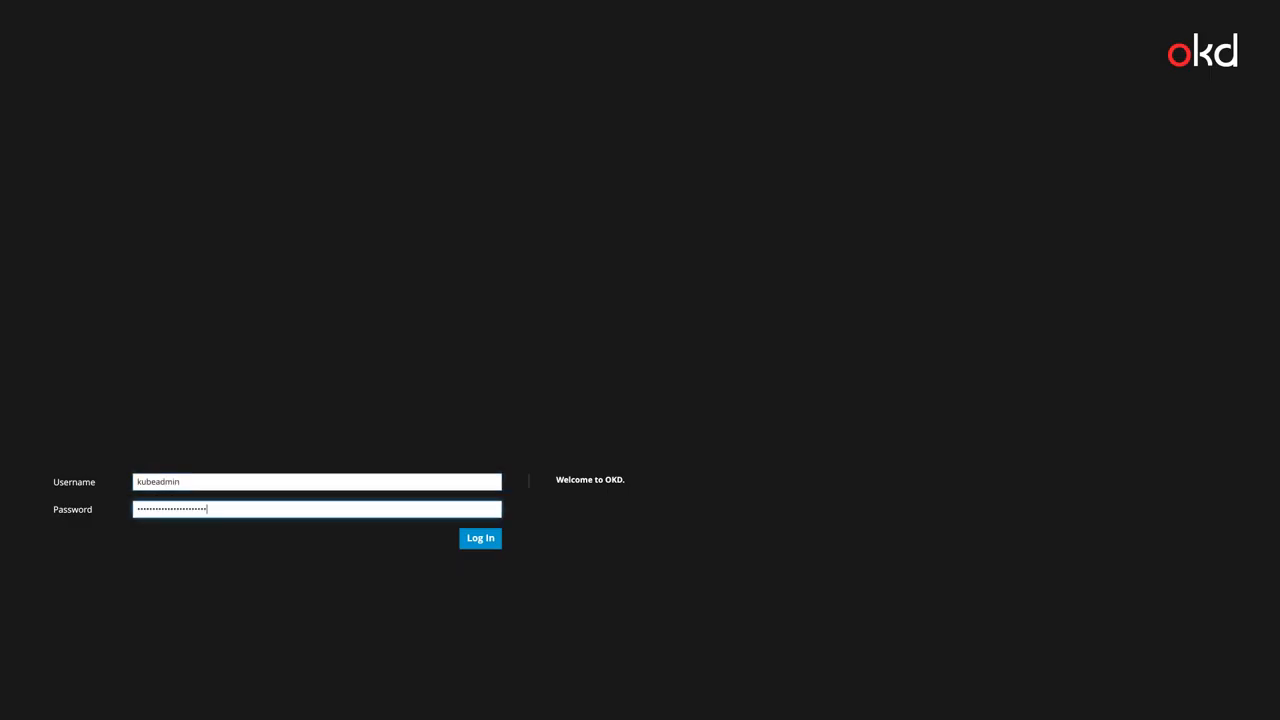
# - Log in to the web console as kubeadmin and reach the Projects list
pyautogui.click(480, 538)
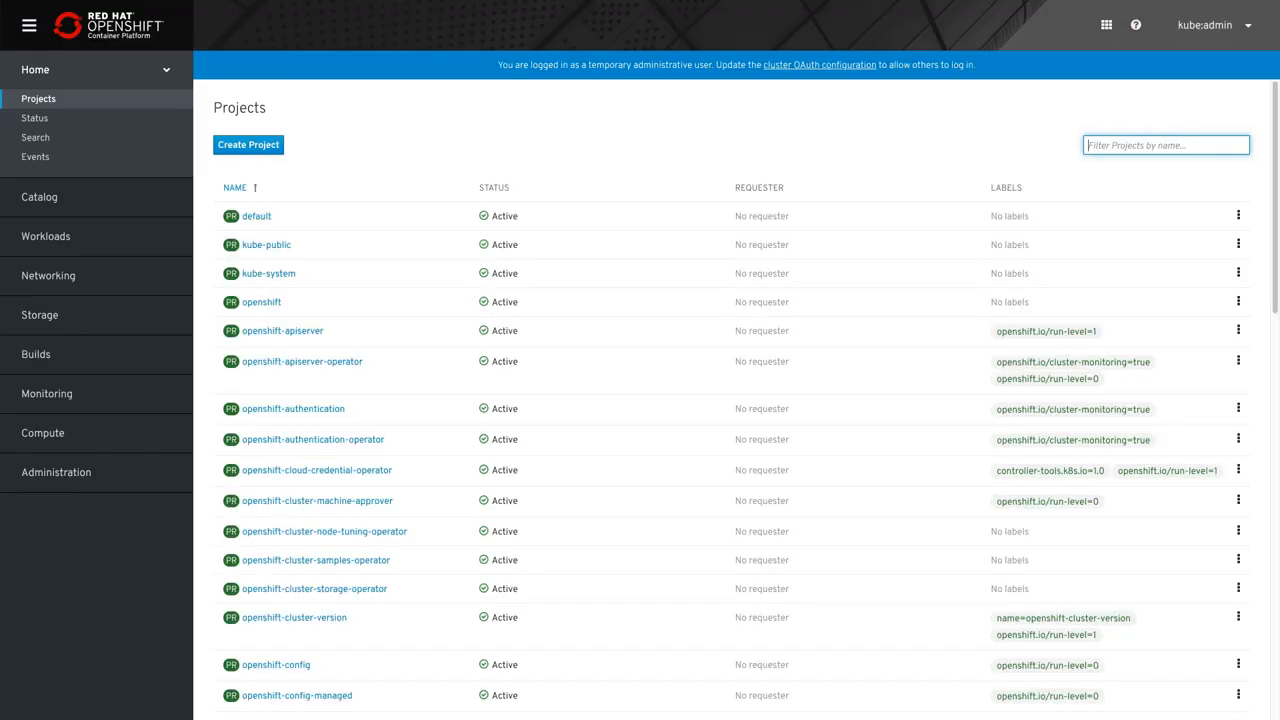
pyautogui.moveTo(104, 440)
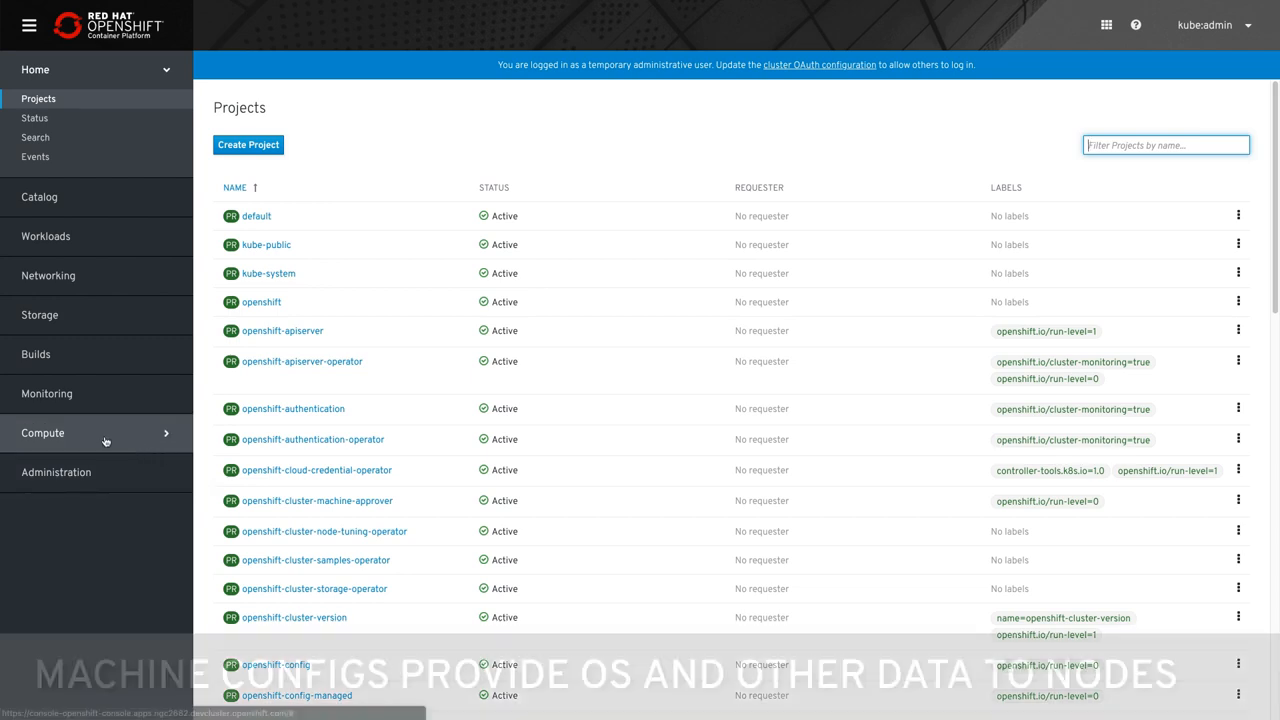
# - Navigate Compute > Machine Config Pools and select the worker pool, showing 3 machines ready and updated
pyautogui.click(56, 532)
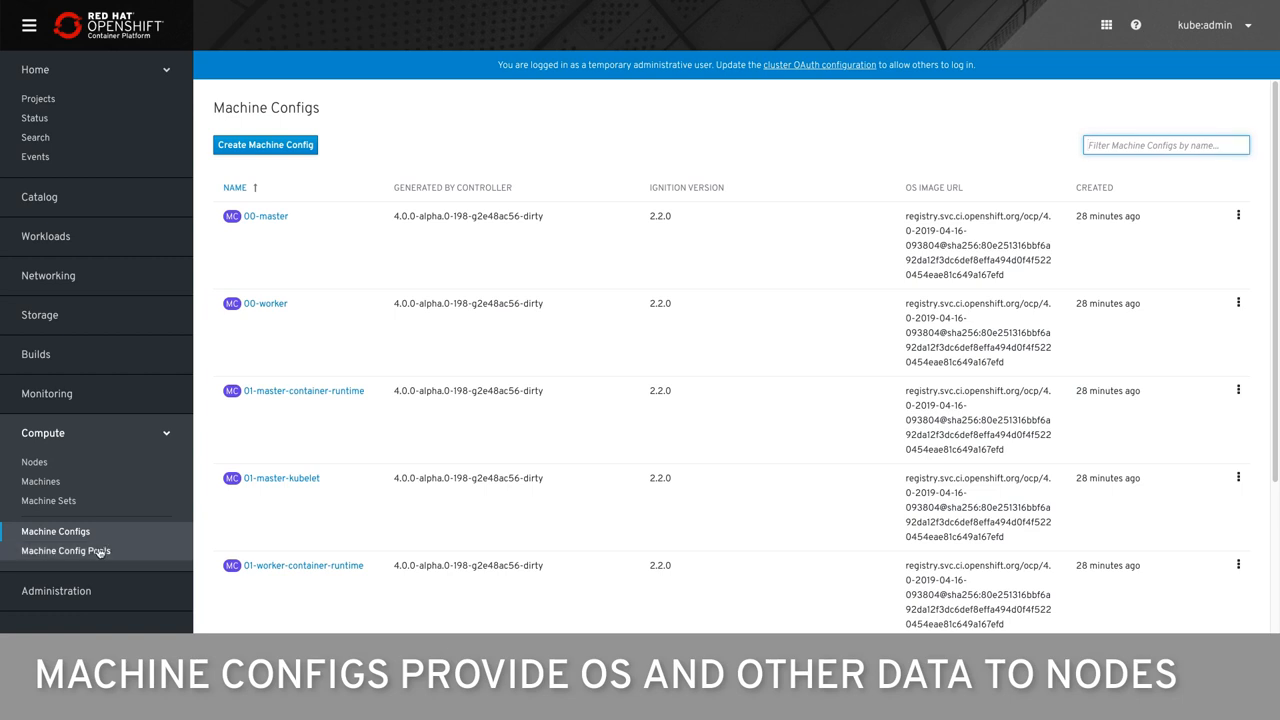
pyautogui.click(66, 552)
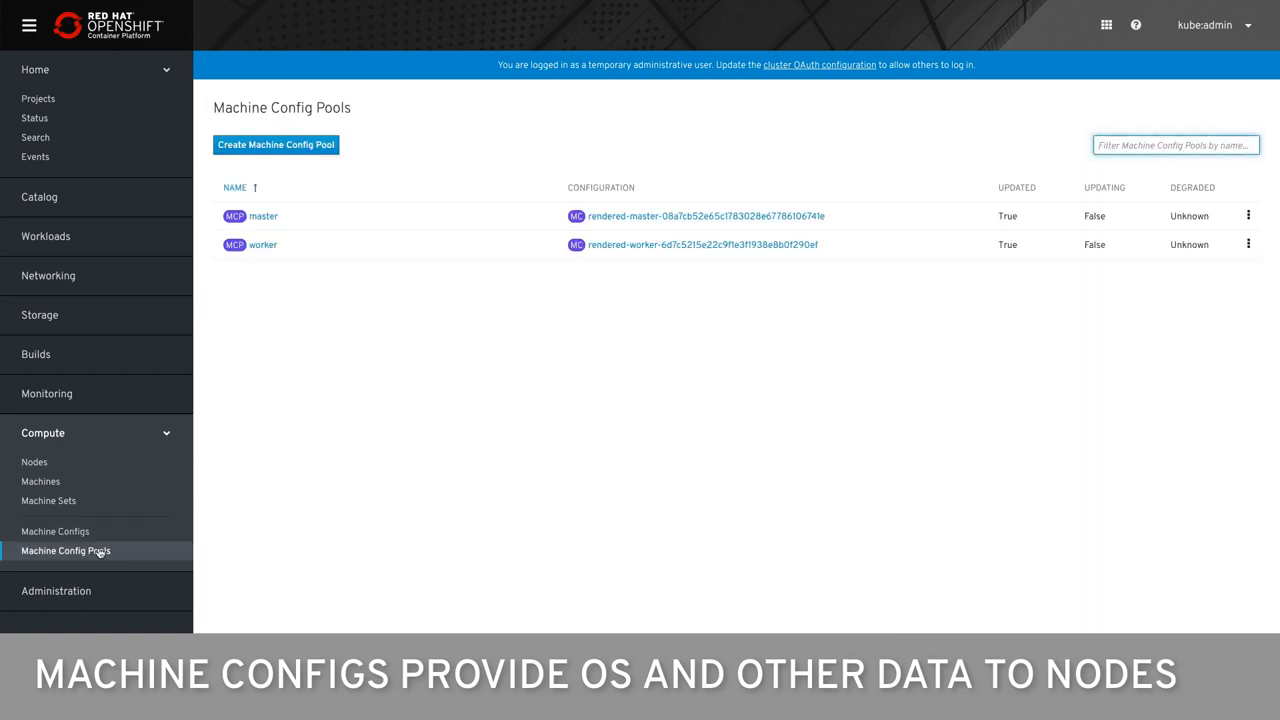
pyautogui.click(264, 244)
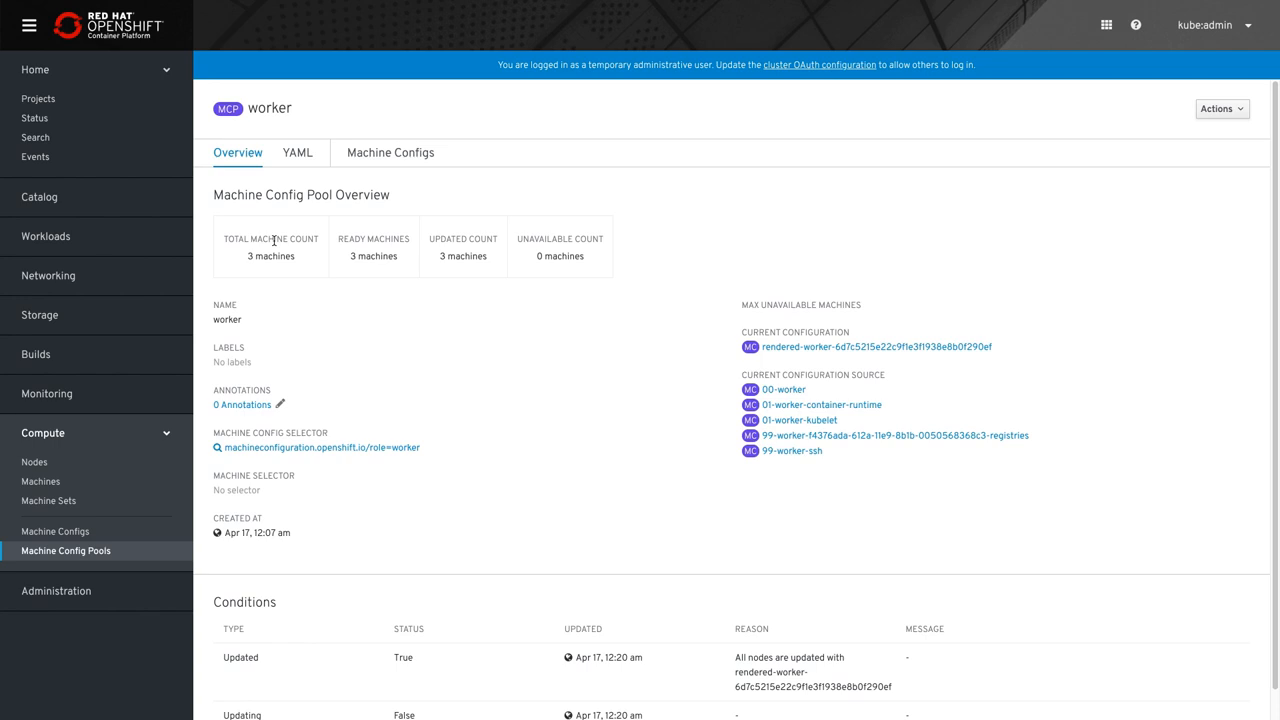
pyautogui.moveTo(36, 118)
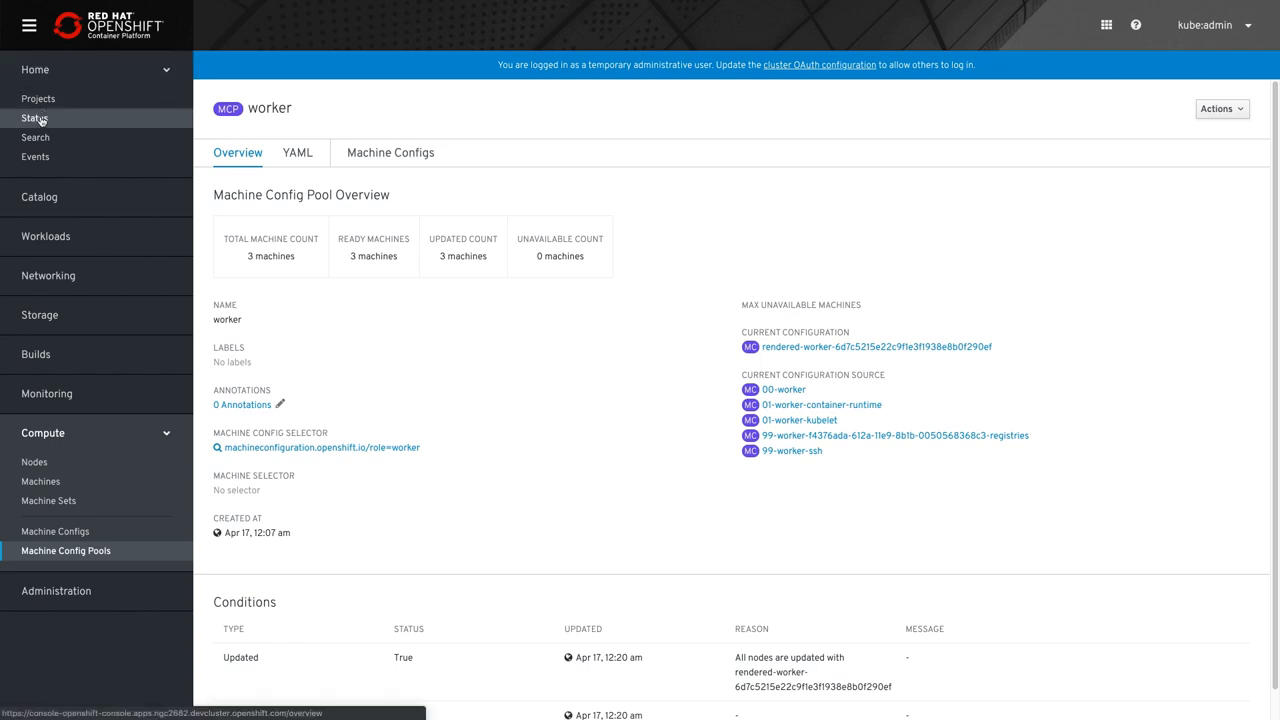
# - Show Home > Status for all projects, confirming Kubernetes API and OpenShift Console are UP
pyautogui.click(34, 118)
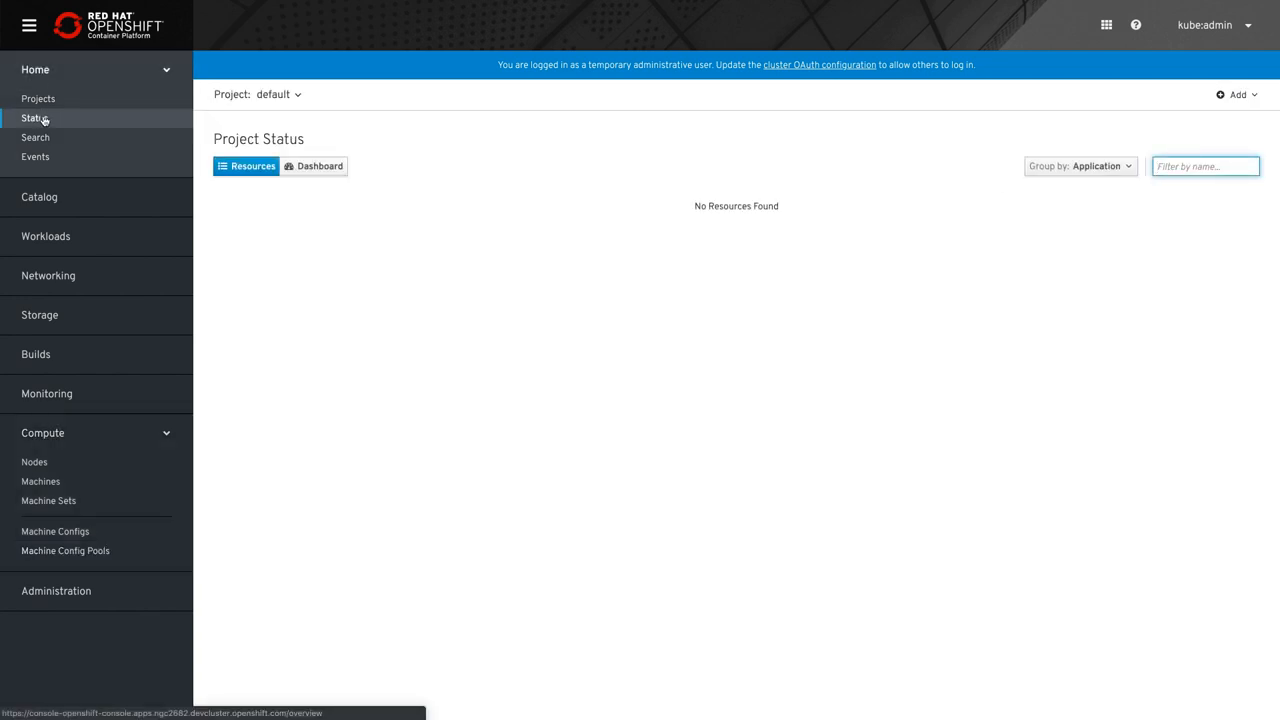
pyautogui.click(278, 94)
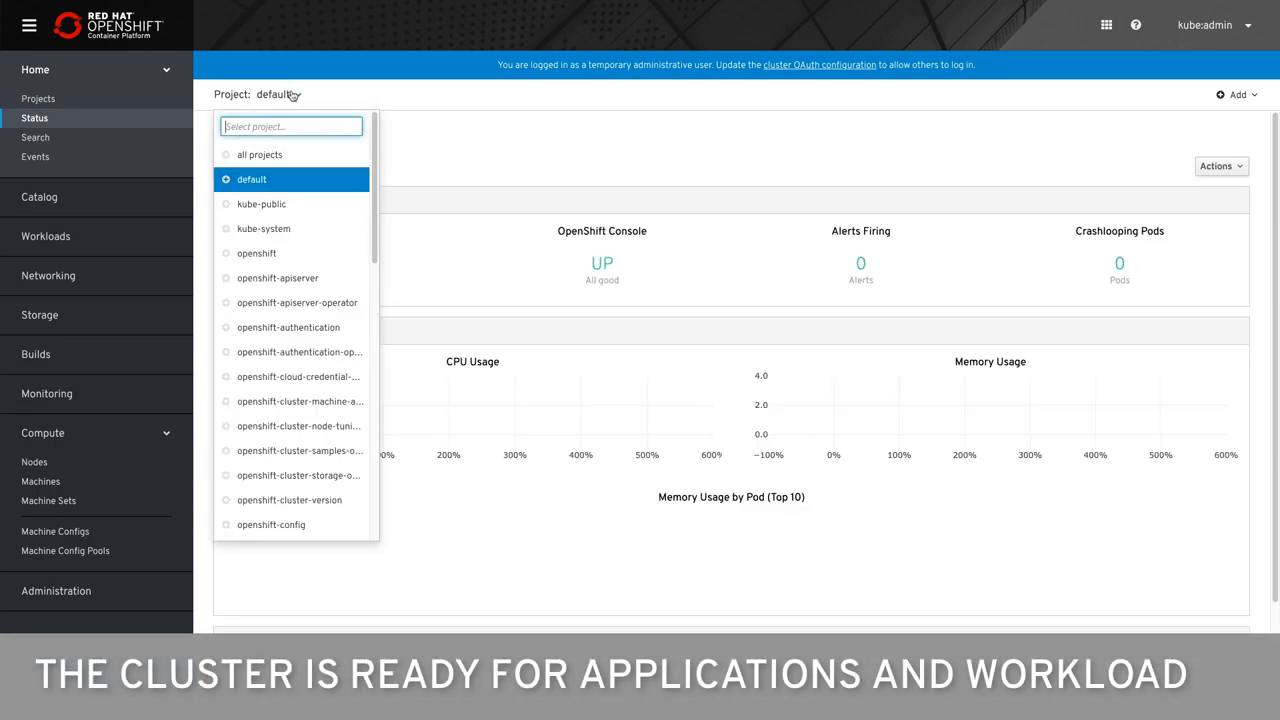
pyautogui.click(260, 154)
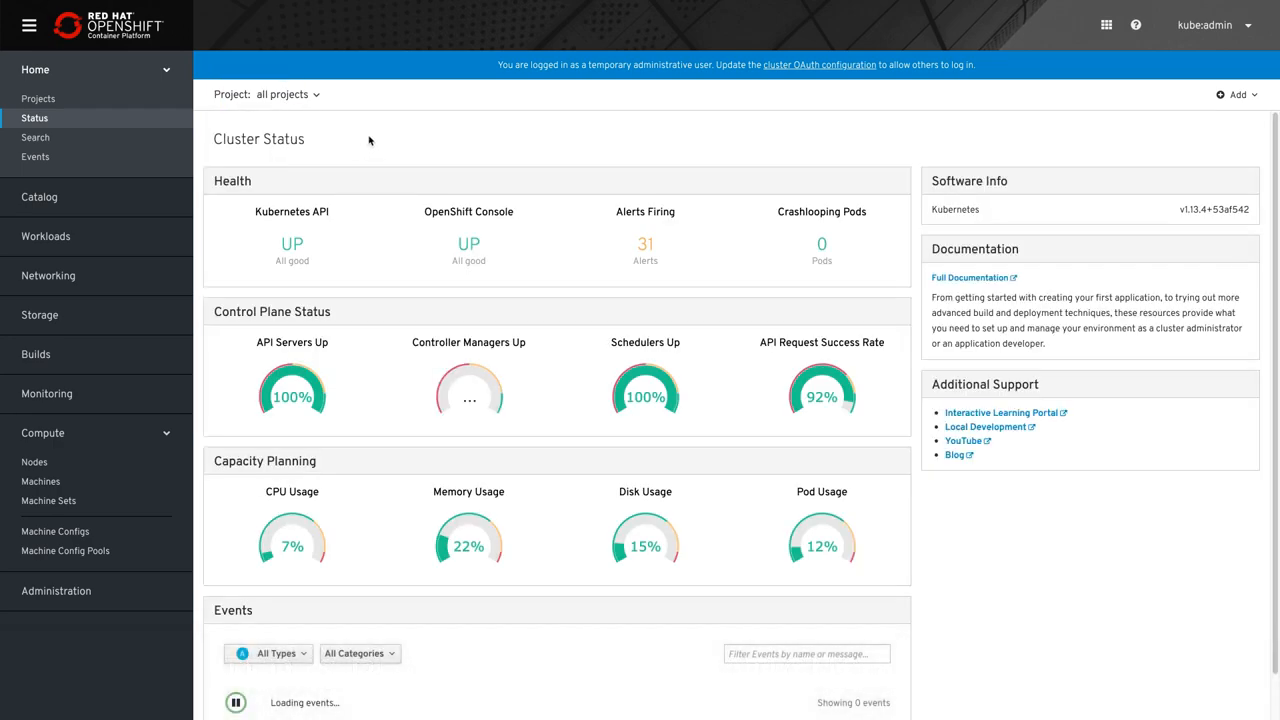